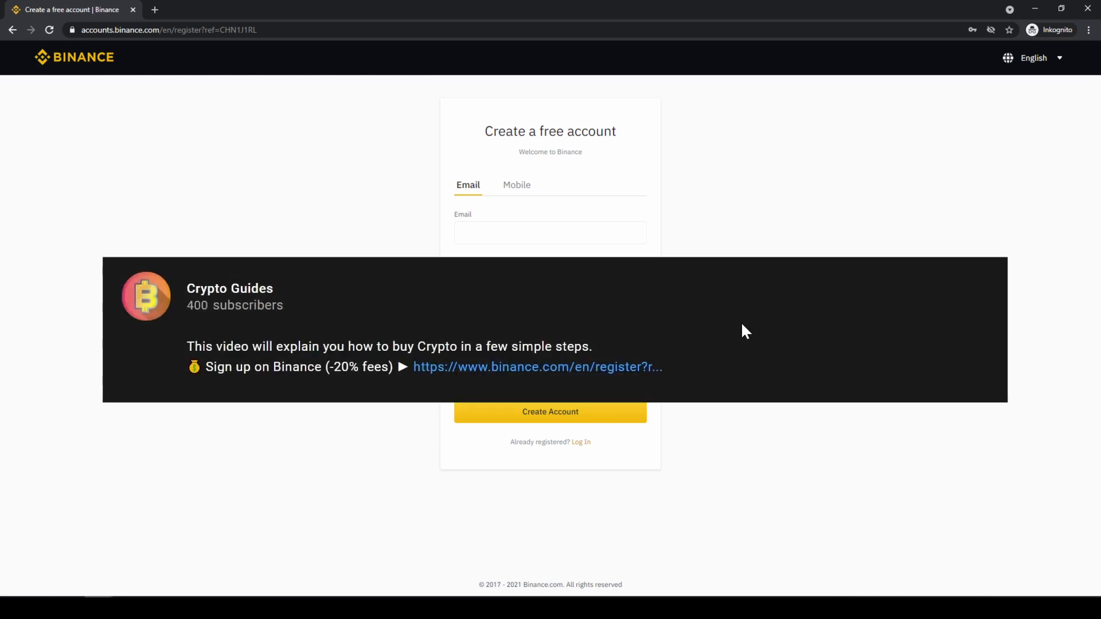
pyautogui.moveTo(562, 372)
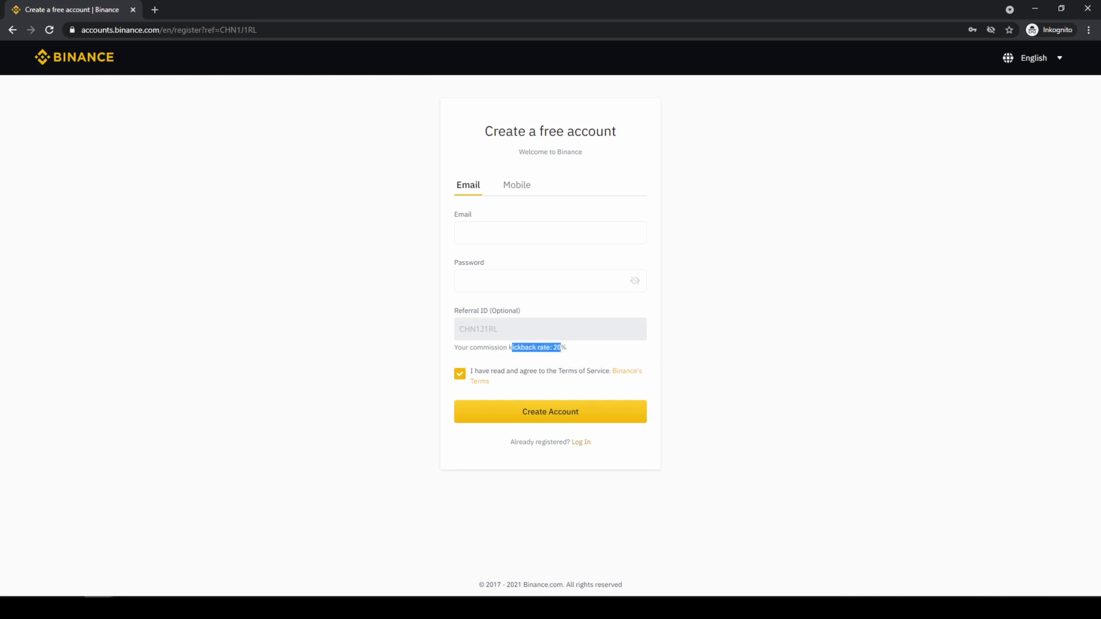
pyautogui.moveTo(662, 284)
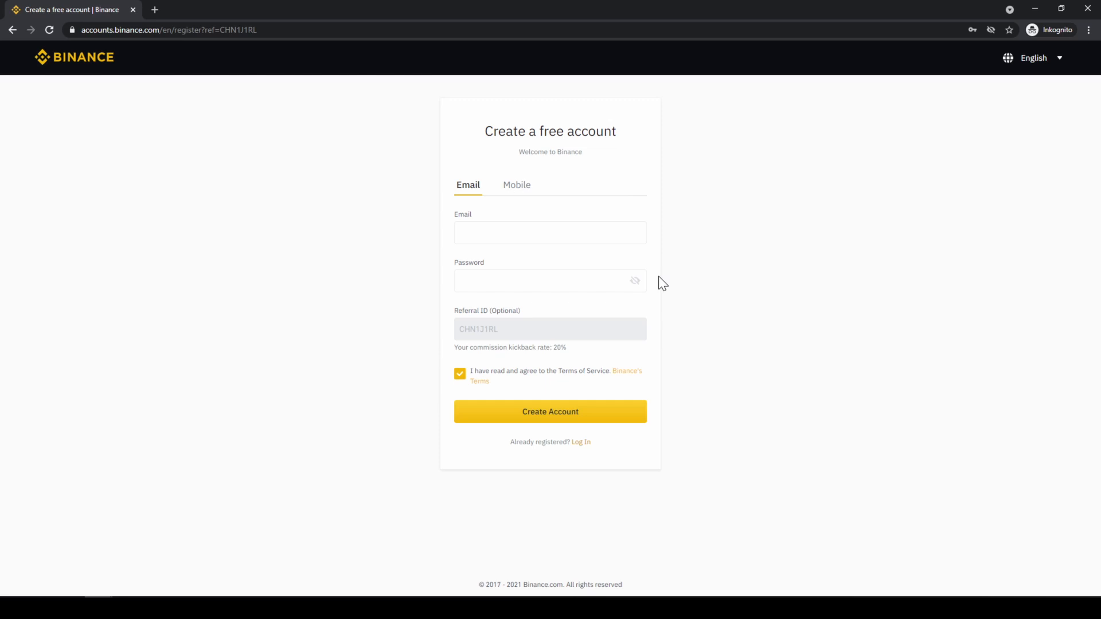
# Leave the Create Account form and go to the binance.com homepage via the Binance logo
pyautogui.click(73, 57)
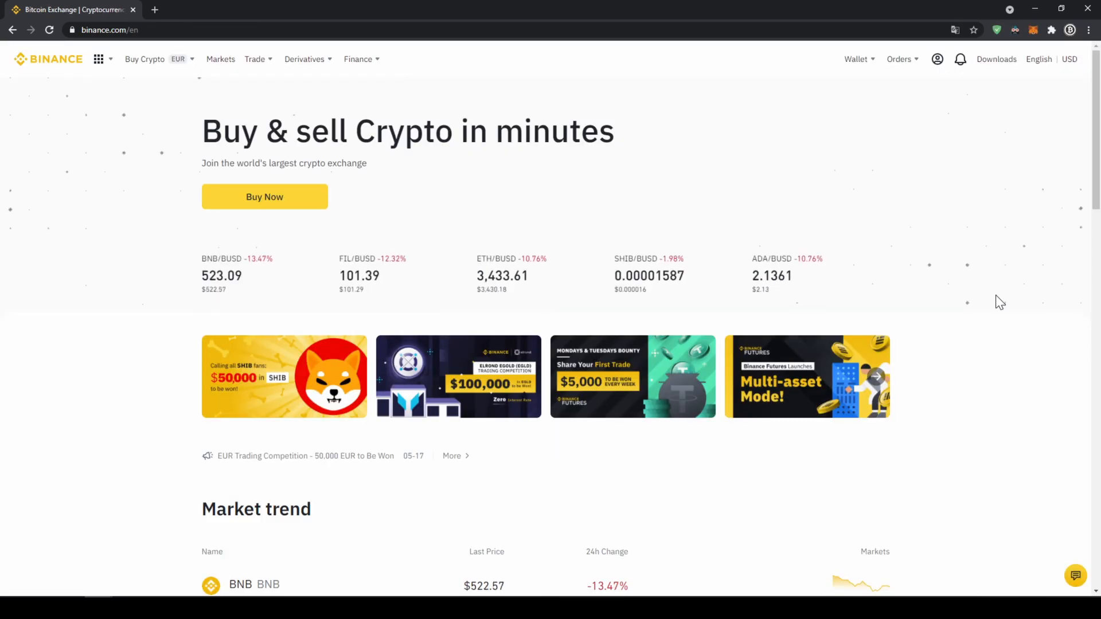
pyautogui.moveTo(950, 314)
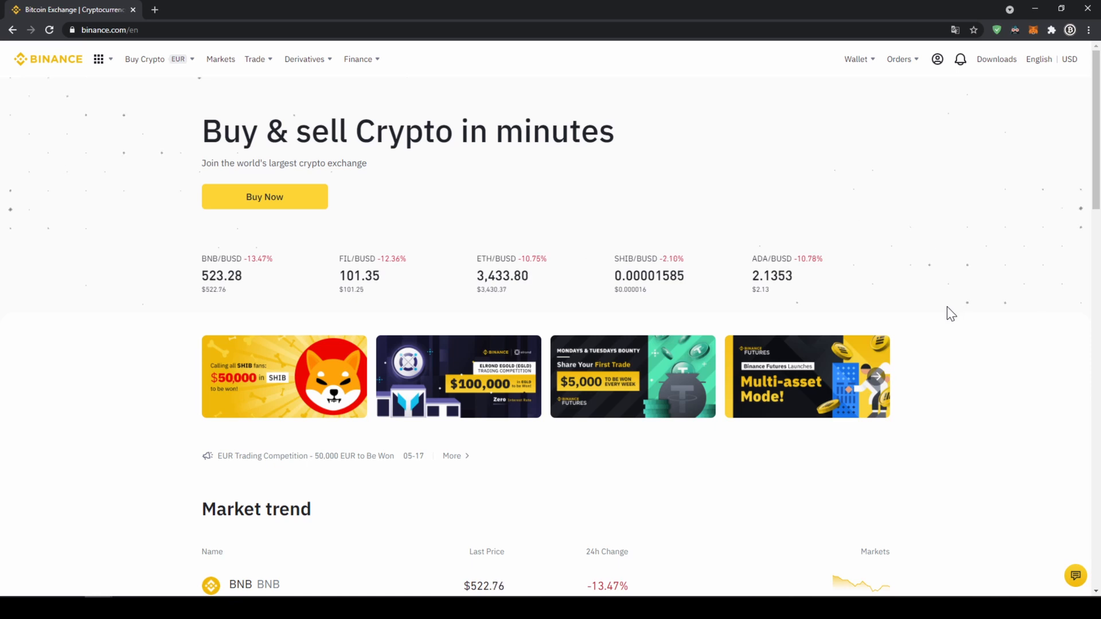
# Go to the account's Settings > Basic Info profile page from the top-bar profile icon
pyautogui.click(936, 58)
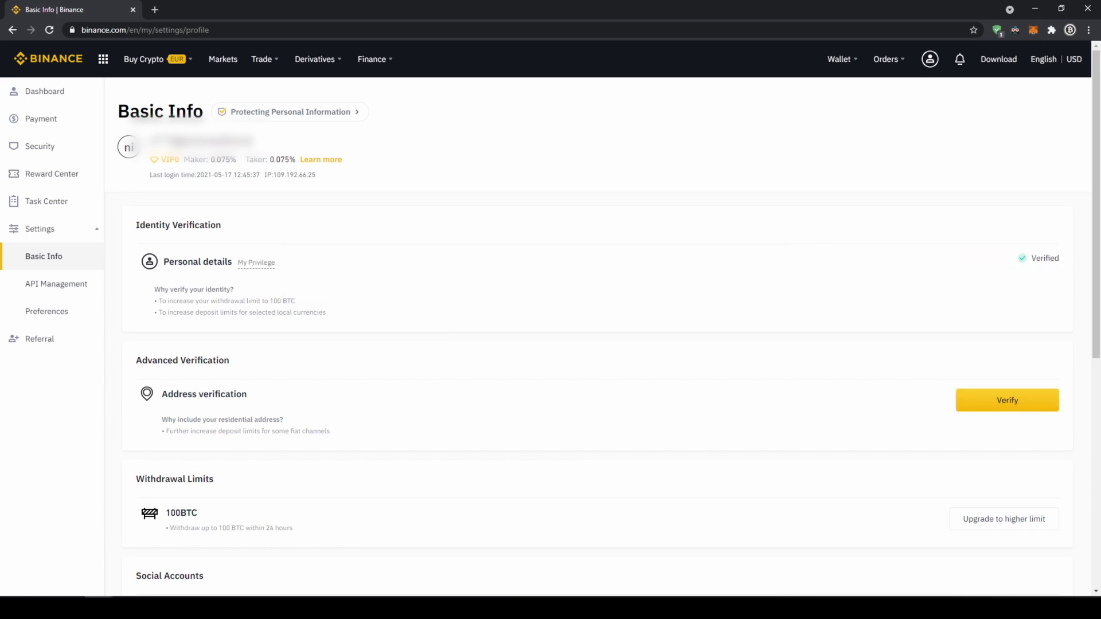
pyautogui.moveTo(1002, 395)
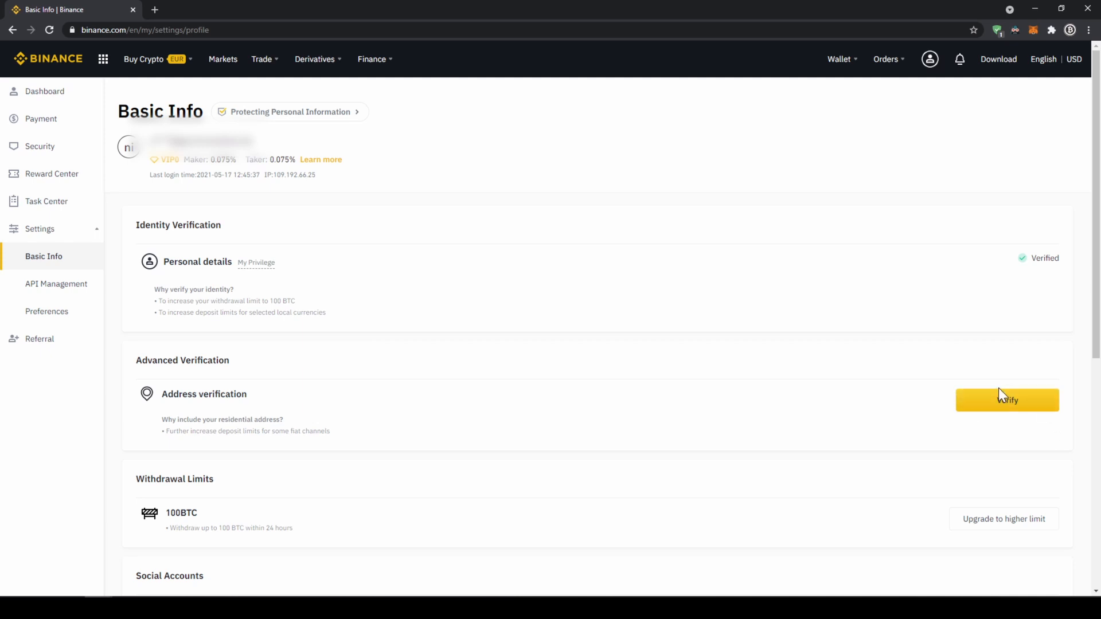
pyautogui.moveTo(997, 273)
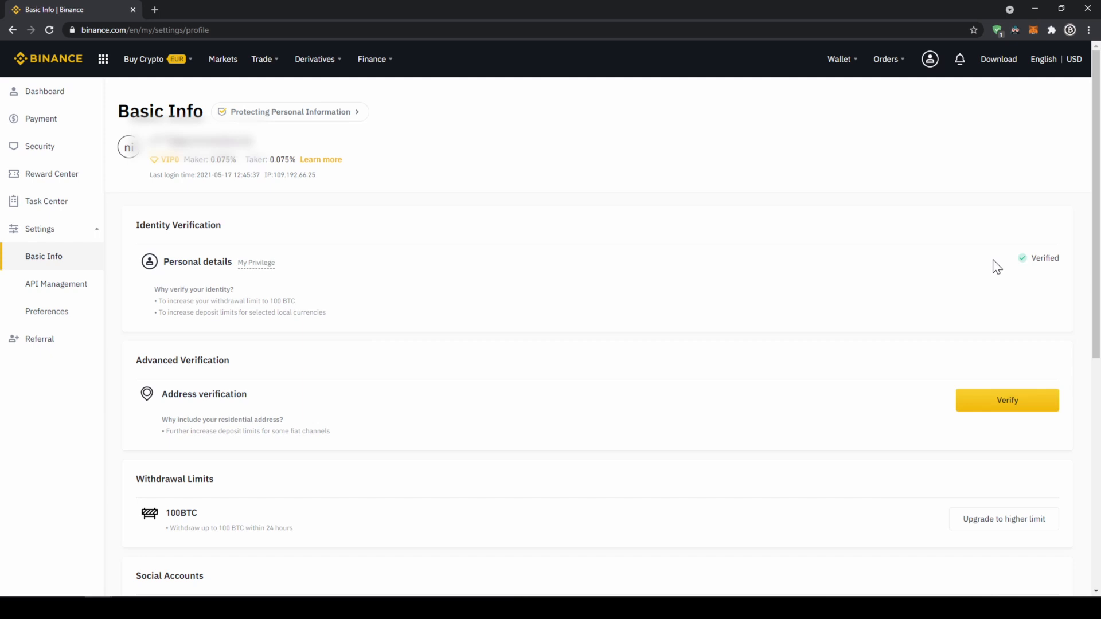
# With identity verification confirmed, go to the Wallet > Fiat and Spot balances overview
pyautogui.click(840, 58)
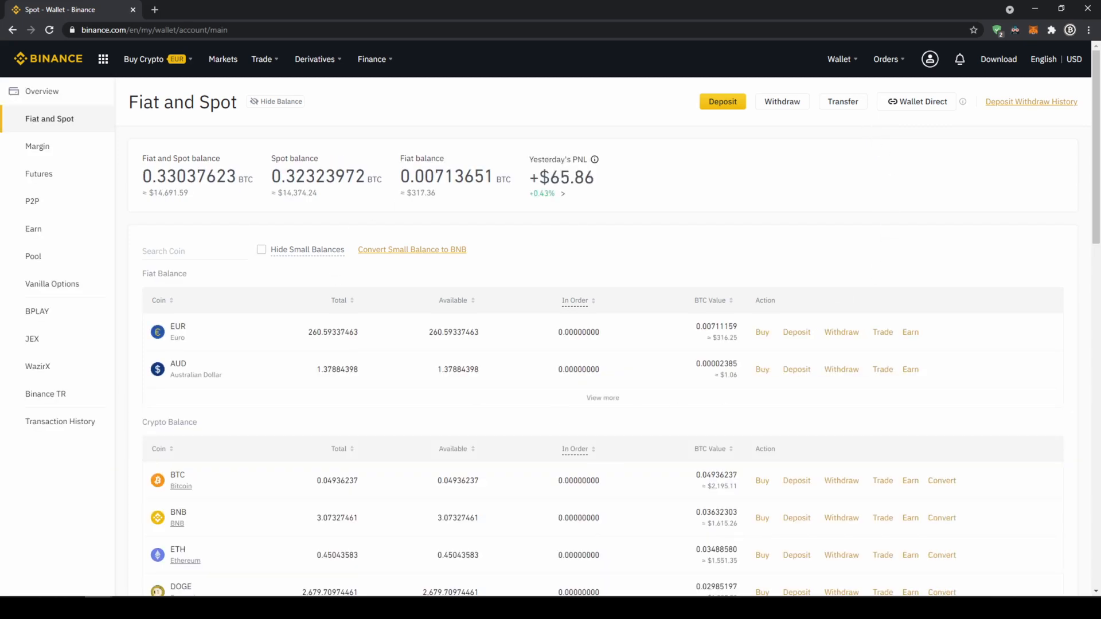
pyautogui.moveTo(620, 239)
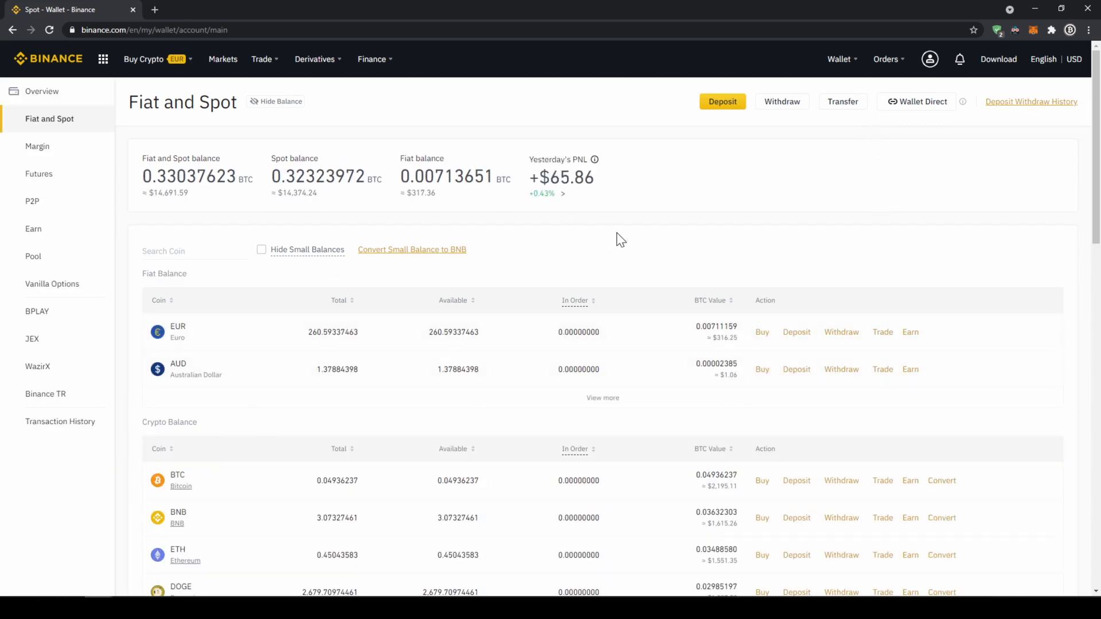
pyautogui.moveTo(645, 221)
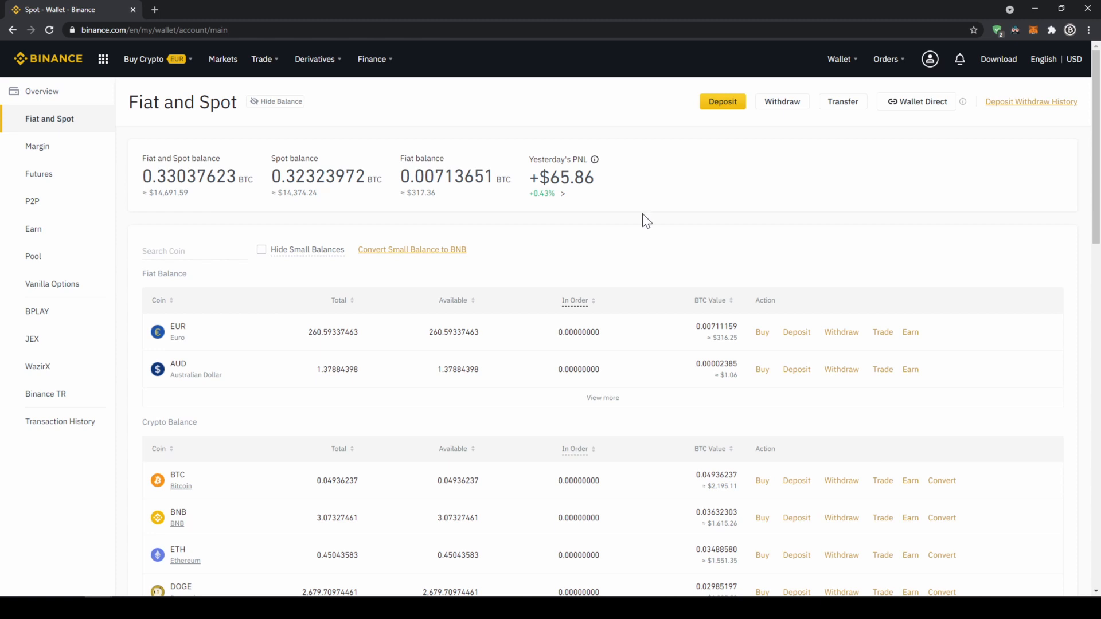
# Start a fiat Deposit from the Fiat and Spot page, bringing up the currency selector
pyautogui.click(721, 101)
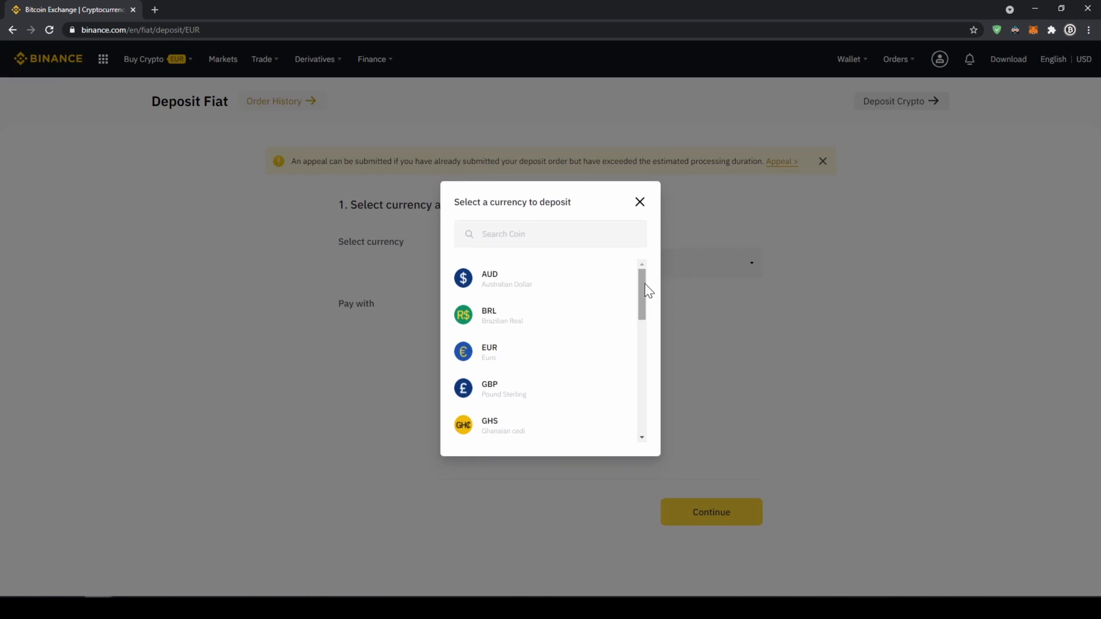
pyautogui.moveTo(605, 352)
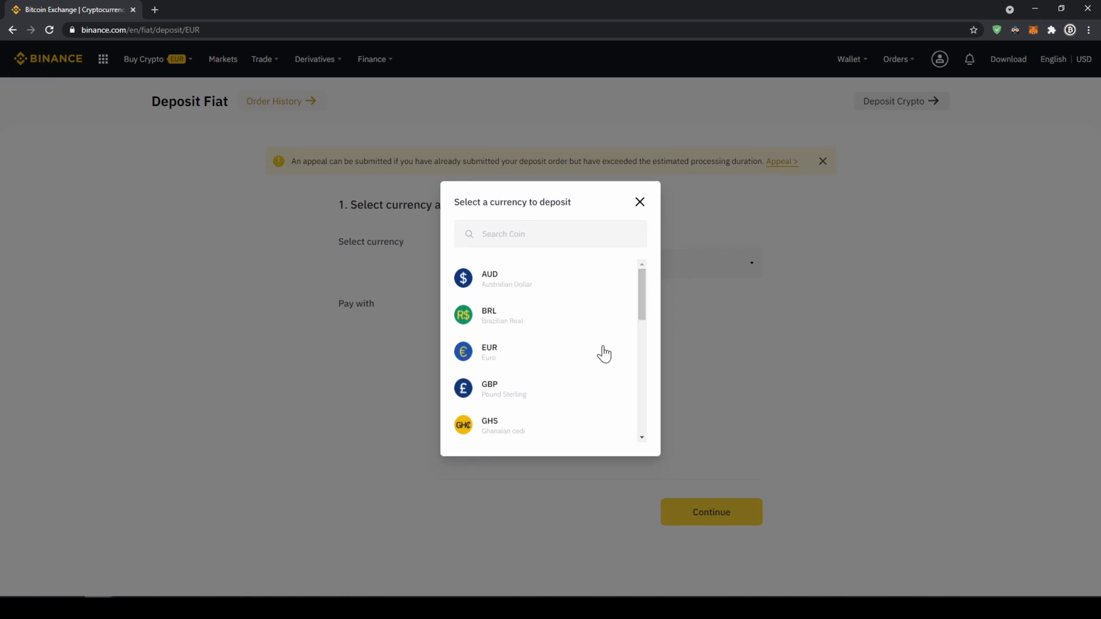
# Choose EUR as the deposit currency paid by Bank Transfer (SEPA) and continue
pyautogui.scroll(-3)
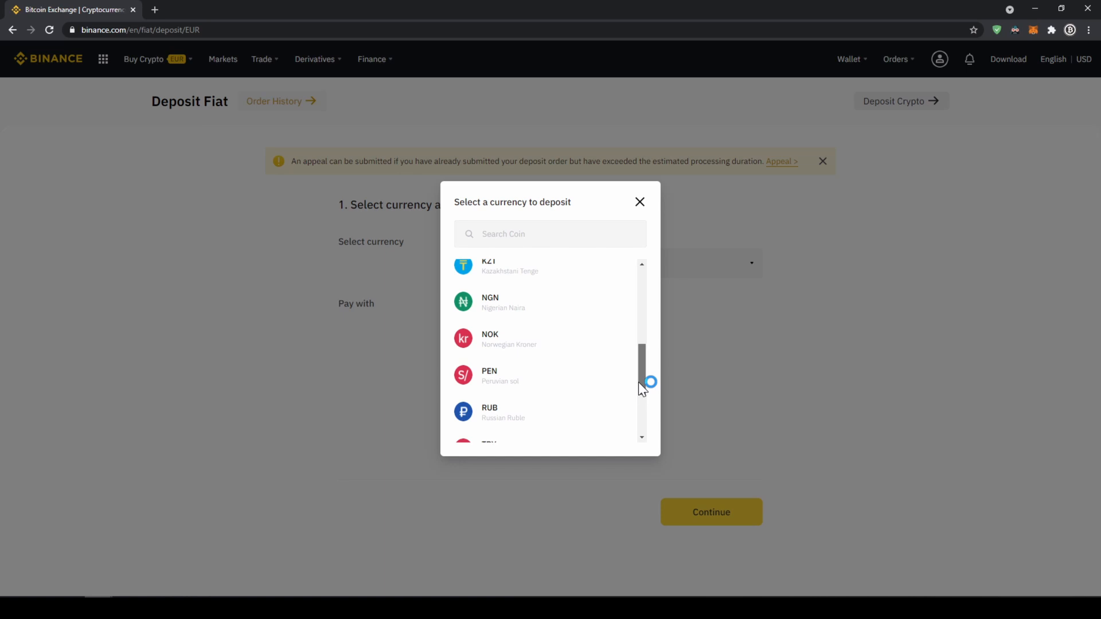
pyautogui.scroll(3)
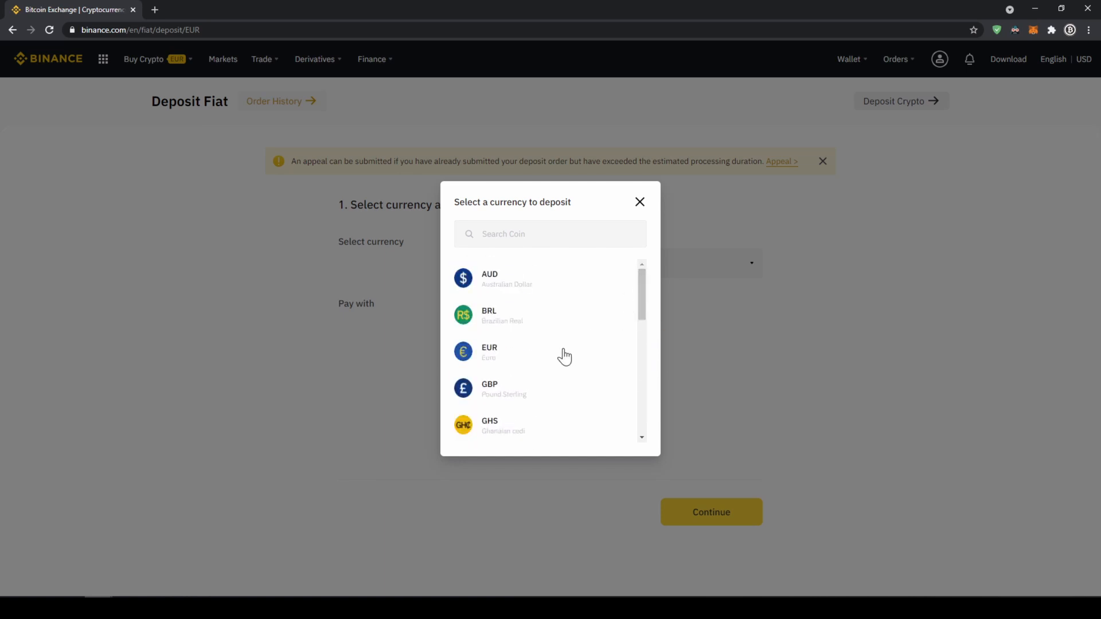
pyautogui.click(488, 352)
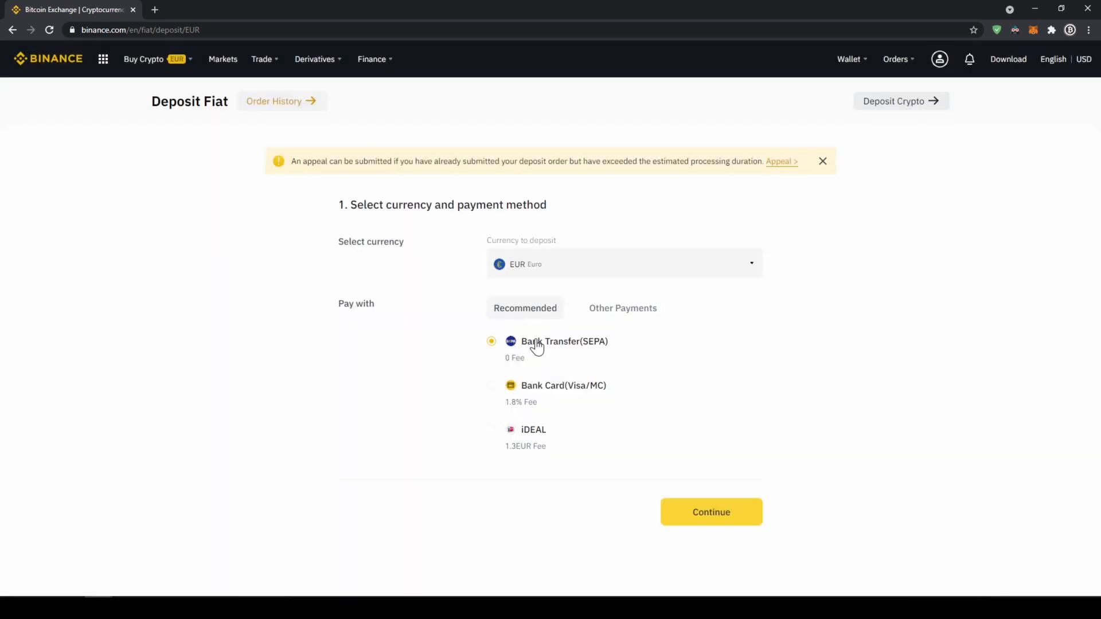
pyautogui.click(710, 511)
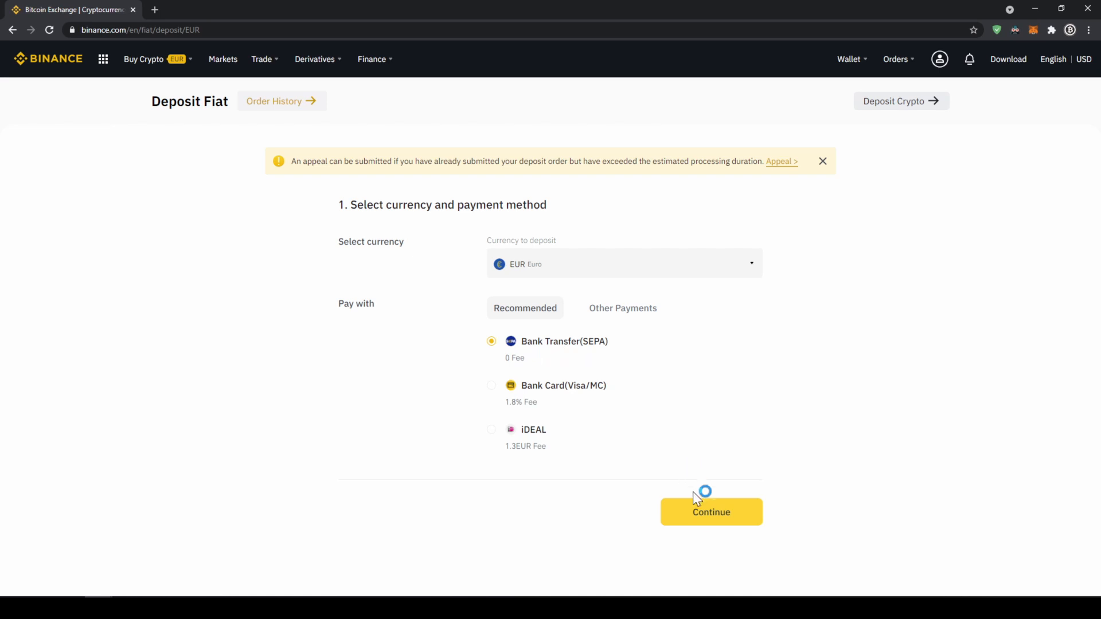
pyautogui.click(709, 512)
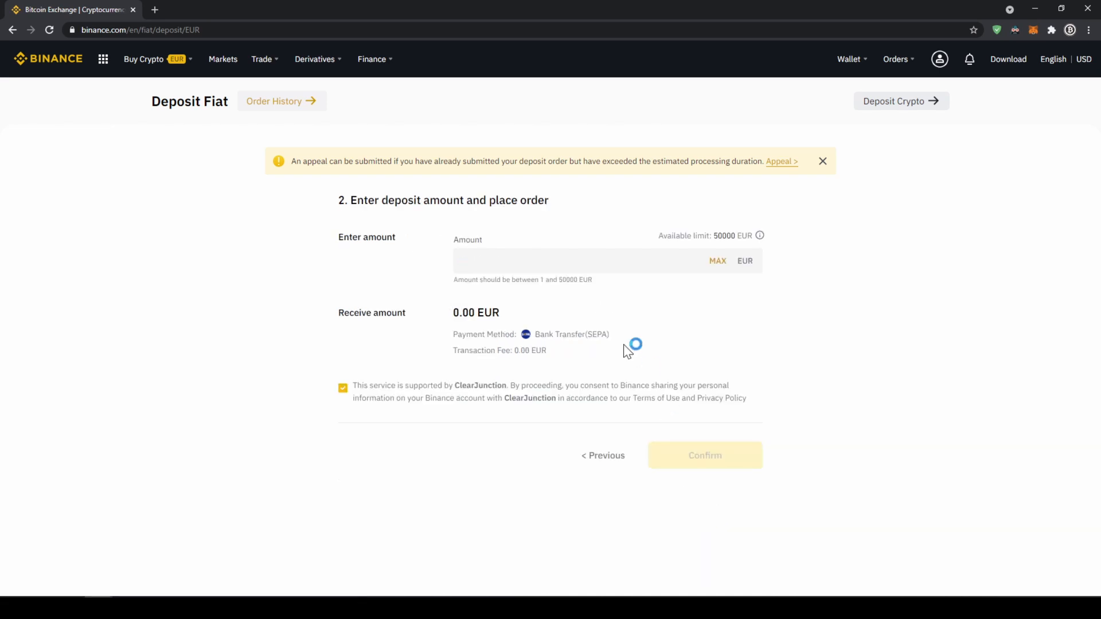
# Enter a deposit amount of 200 EUR and confirm the SEPA deposit order
pyautogui.click(582, 260)
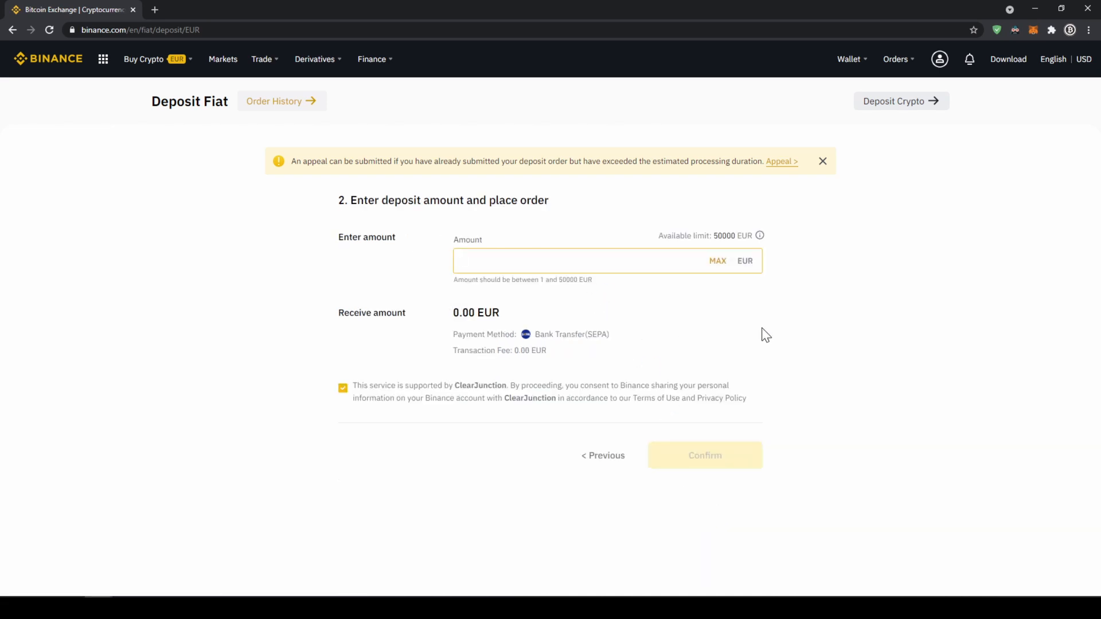
pyautogui.write('200')
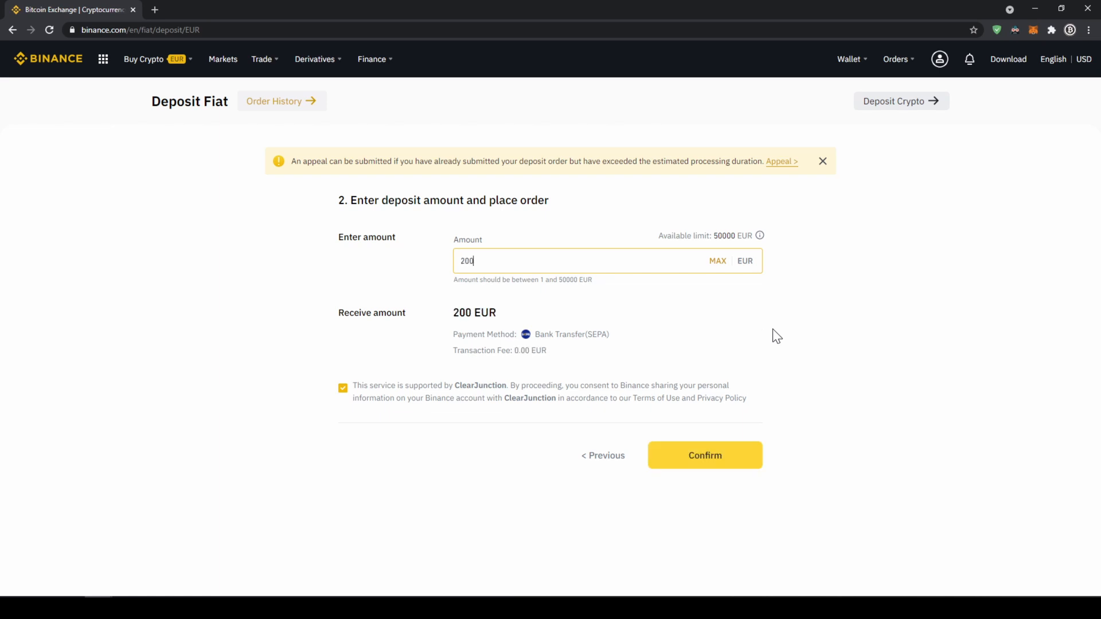
pyautogui.click(704, 455)
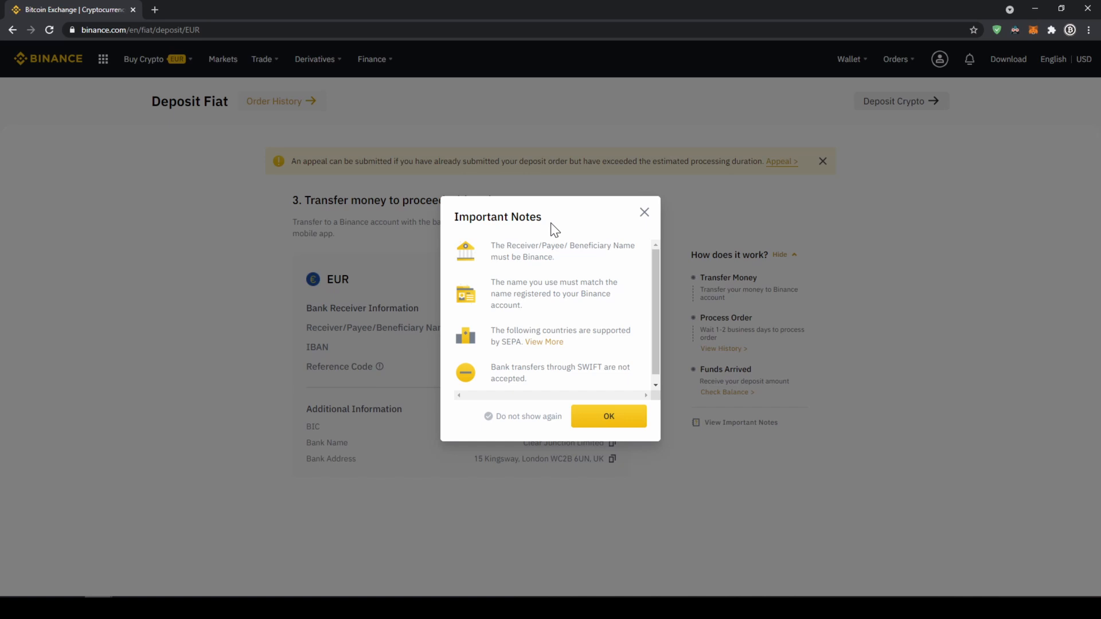
pyautogui.moveTo(528, 272)
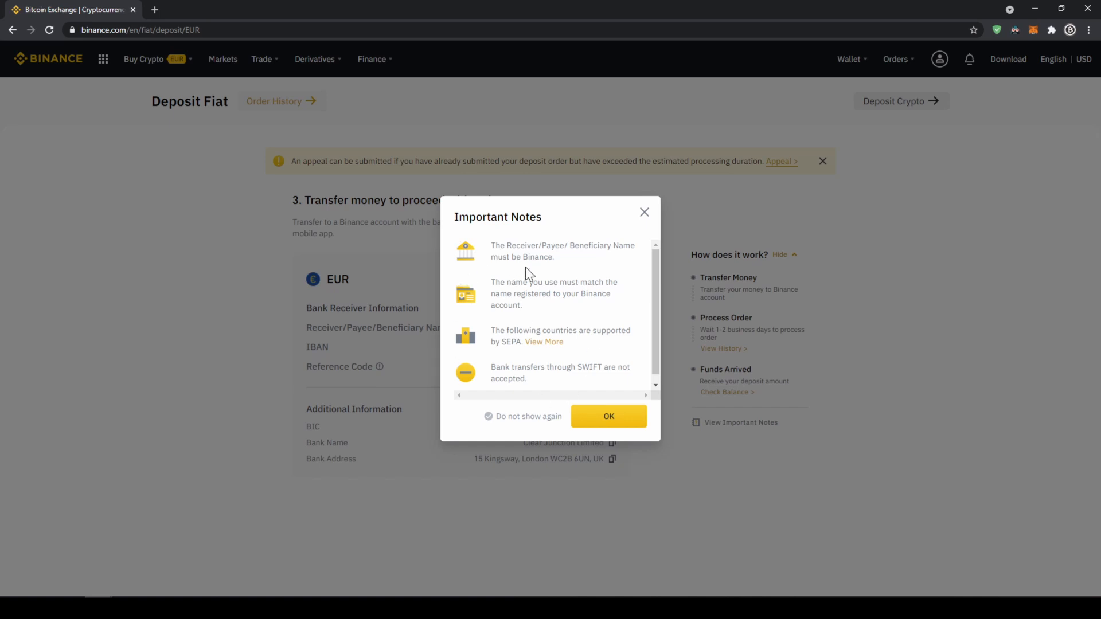
pyautogui.moveTo(529, 273)
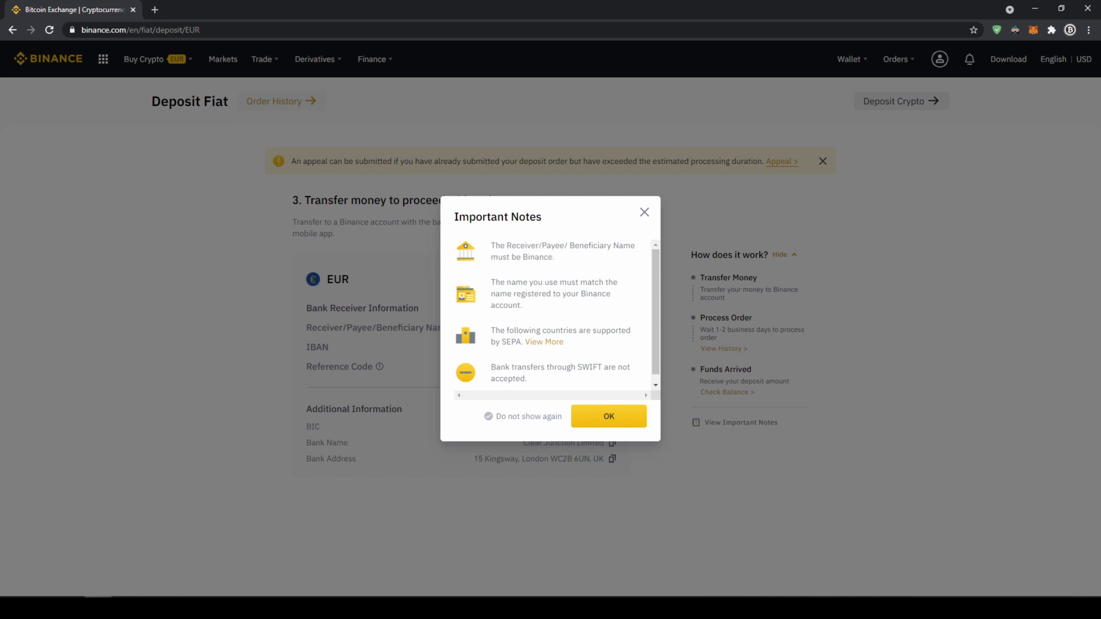
pyautogui.moveTo(608, 415)
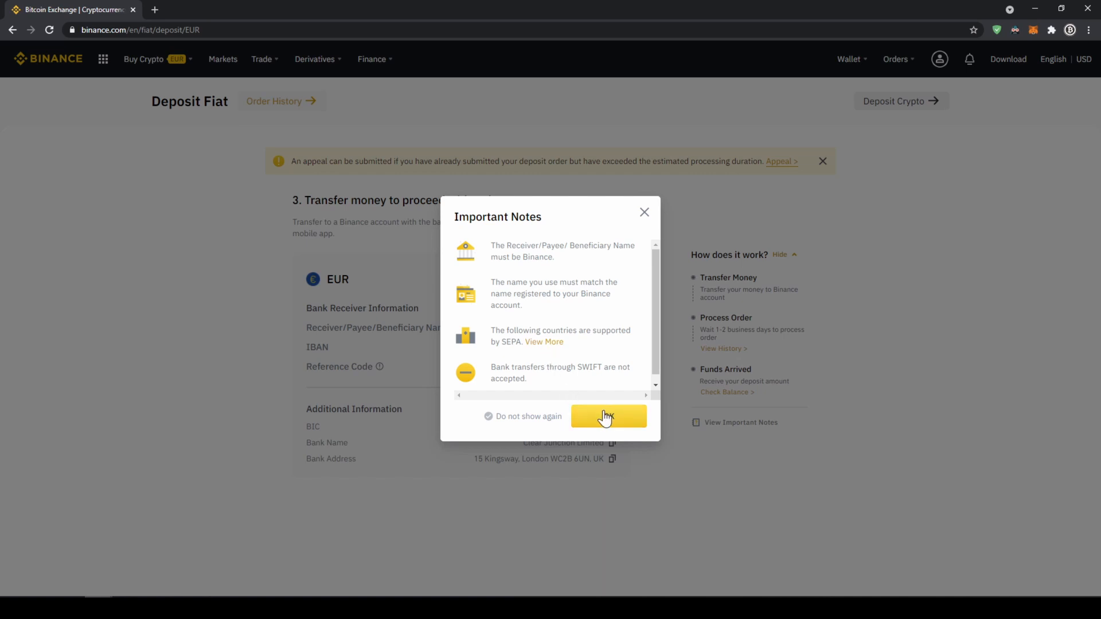
# Dismiss the Important Notes dialog to reveal the €200.00 bank transfer details
pyautogui.click(608, 415)
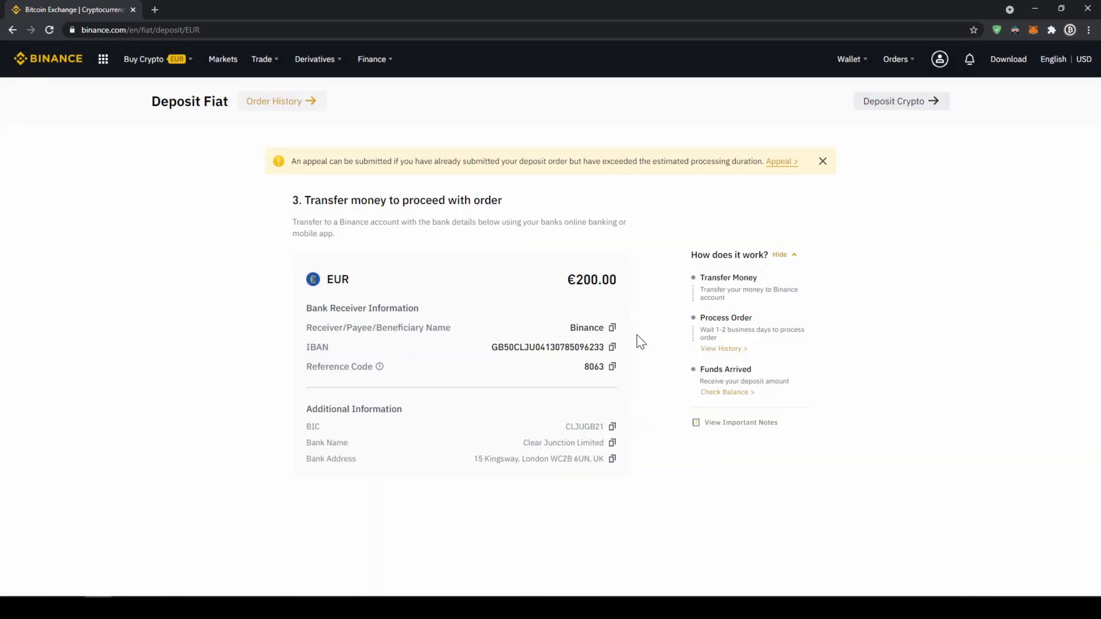
pyautogui.moveTo(555, 329)
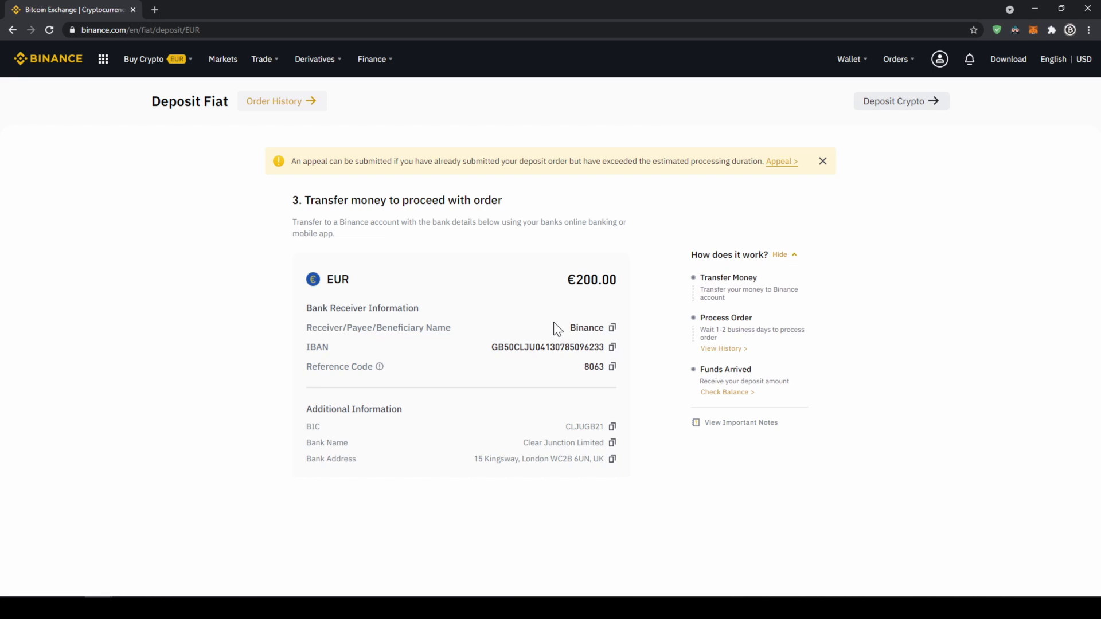
pyautogui.moveTo(515, 321)
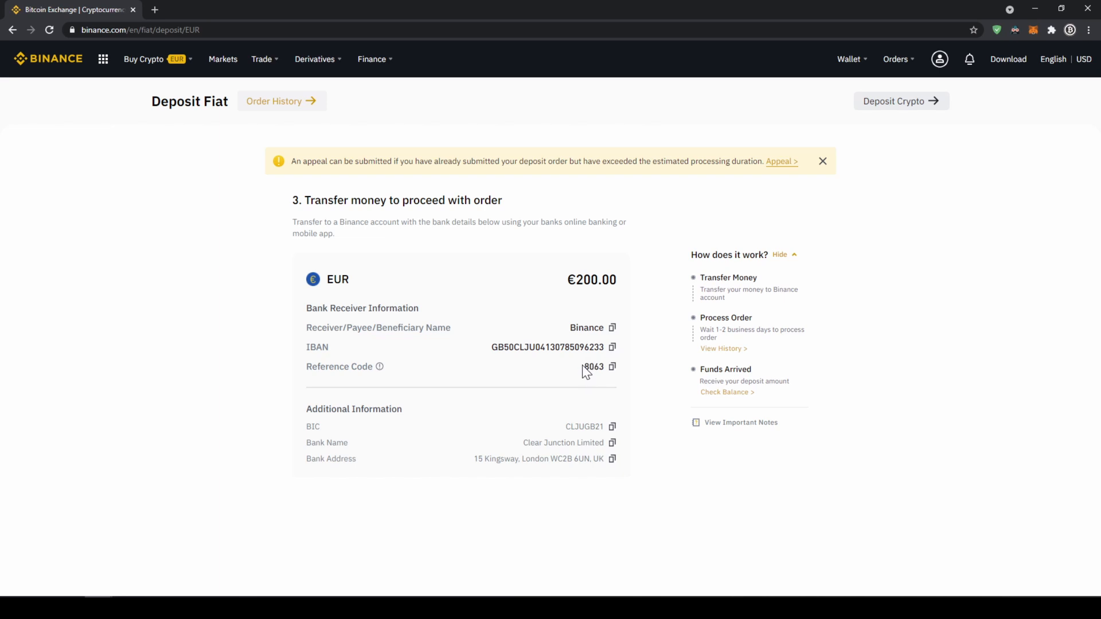
pyautogui.moveTo(543, 373)
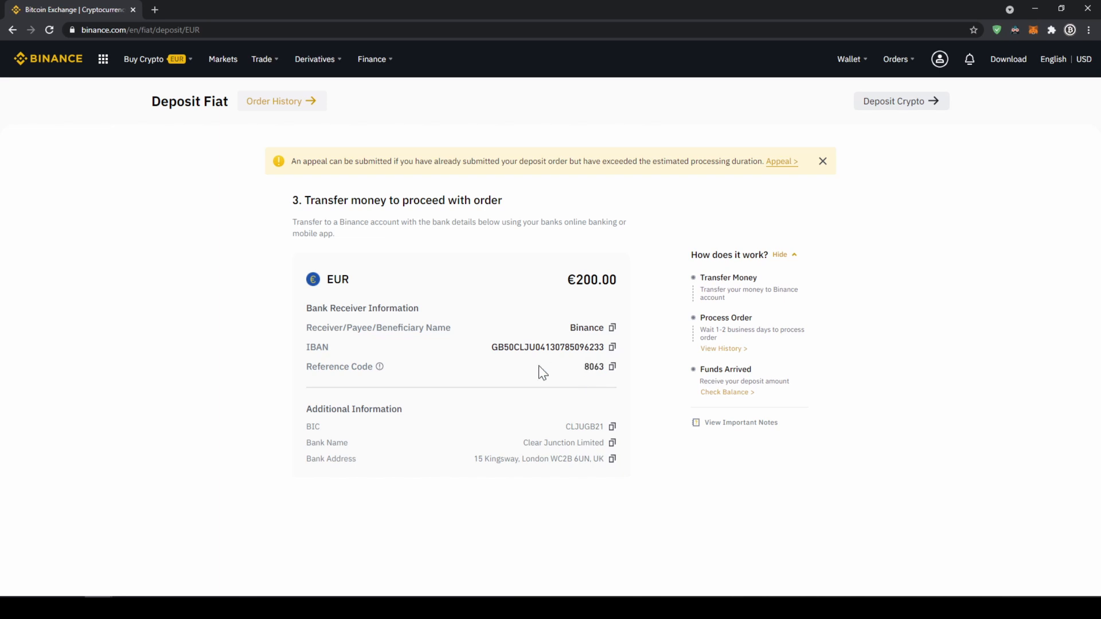
pyautogui.moveTo(628, 406)
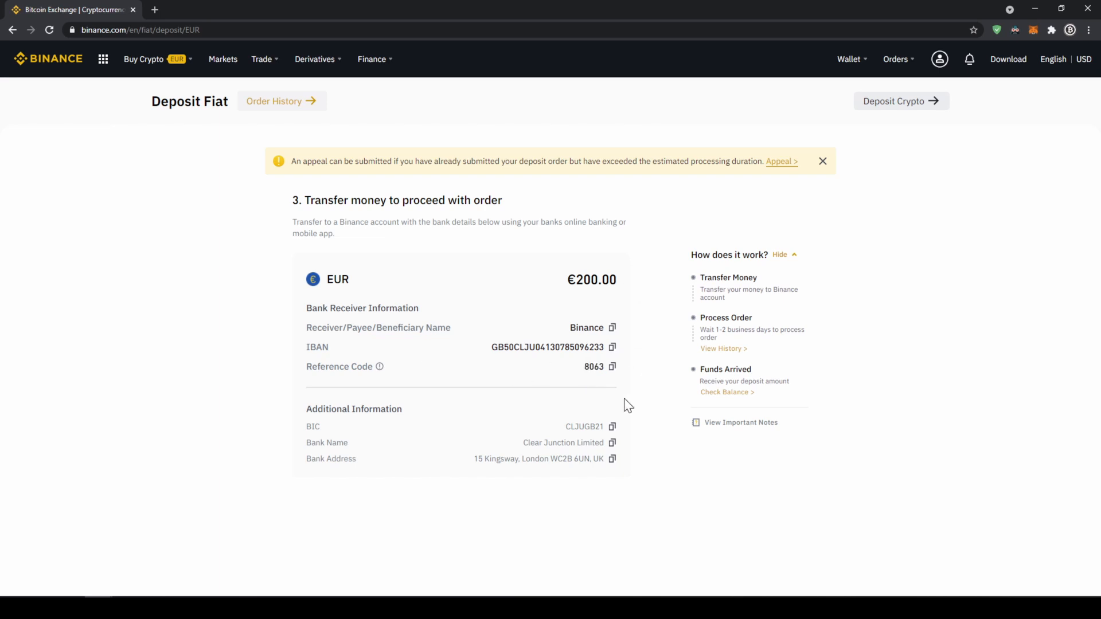
pyautogui.moveTo(483, 419)
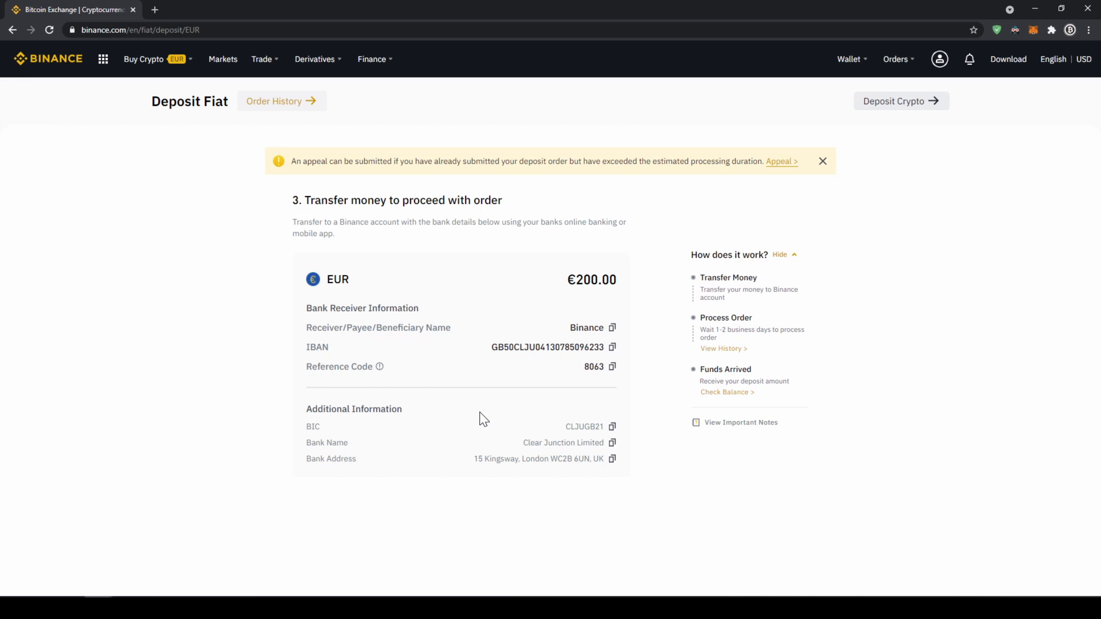
pyautogui.moveTo(811, 156)
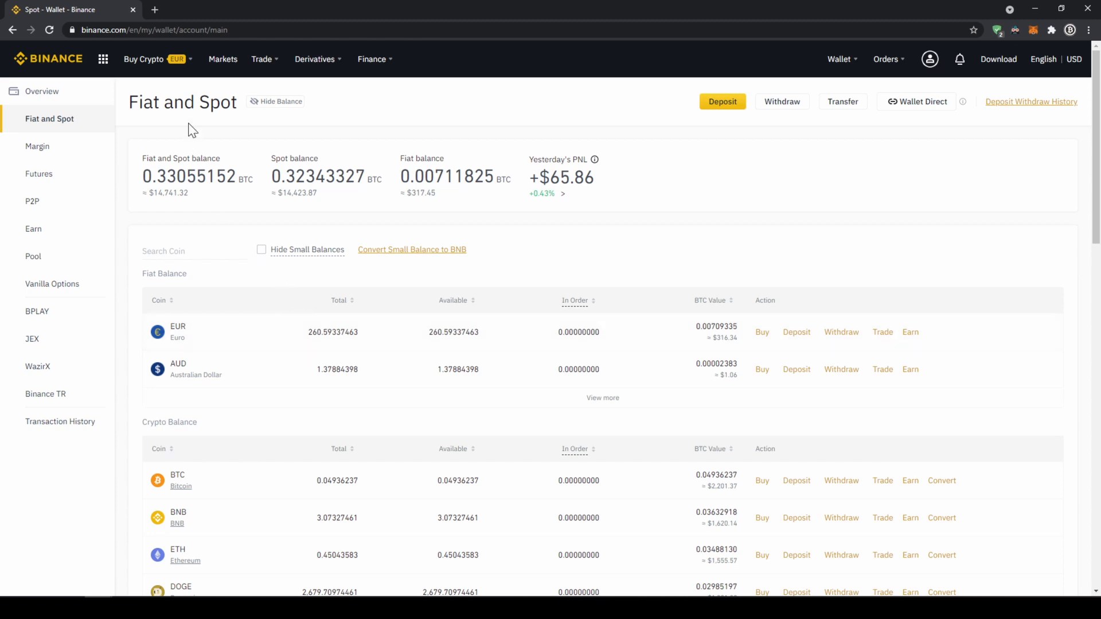
# Go to Buy Crypto paying with the EUR Cash Balance (260.59 EUR)
pyautogui.click(145, 59)
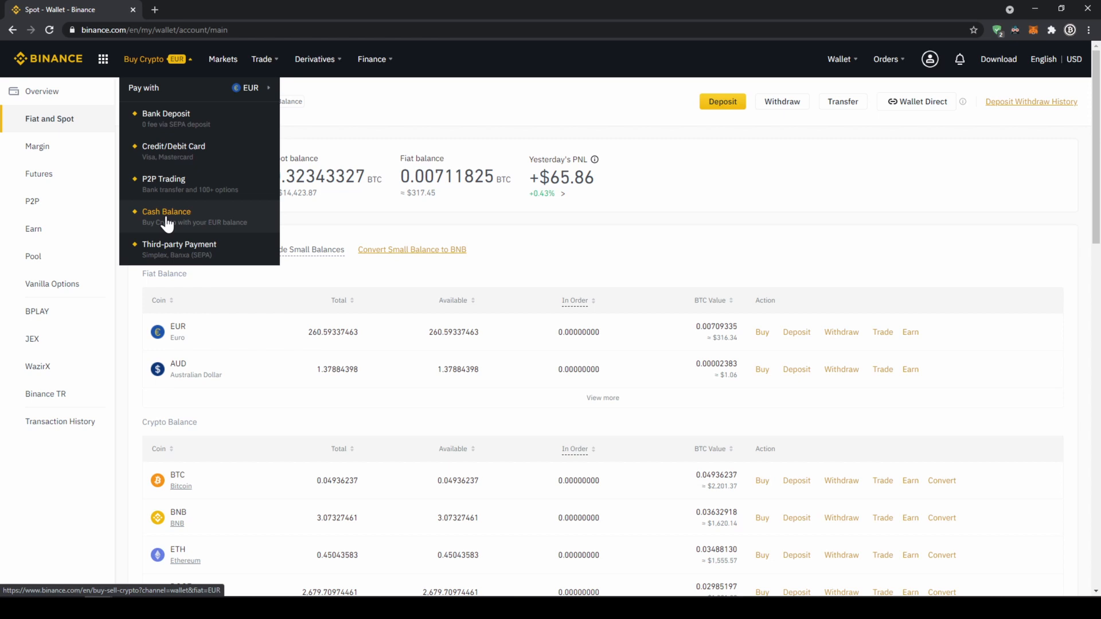
pyautogui.click(166, 211)
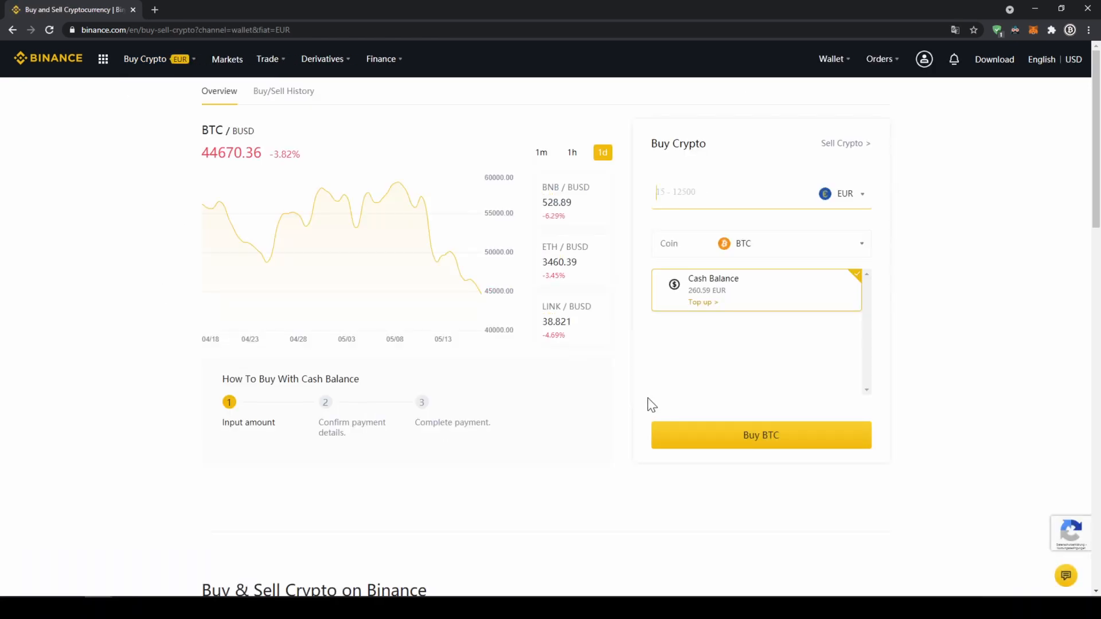
# Select USDT as the coin, enter 200 EUR (≈242.77 USDT) and submit Buy USDT
pyautogui.click(760, 244)
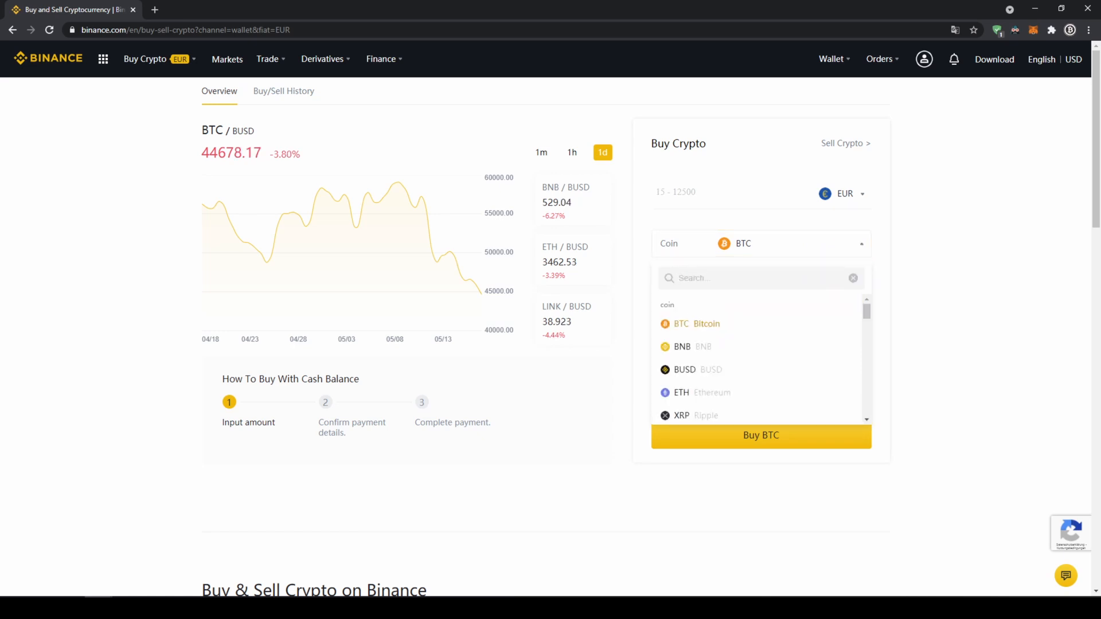
pyautogui.write('usdt')
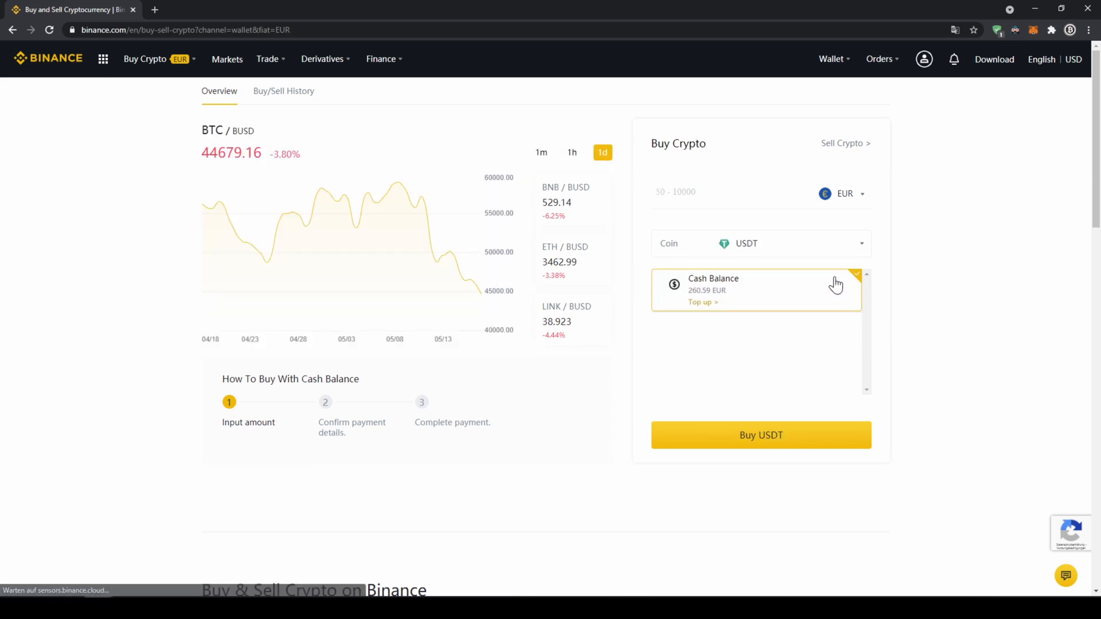
pyautogui.click(846, 194)
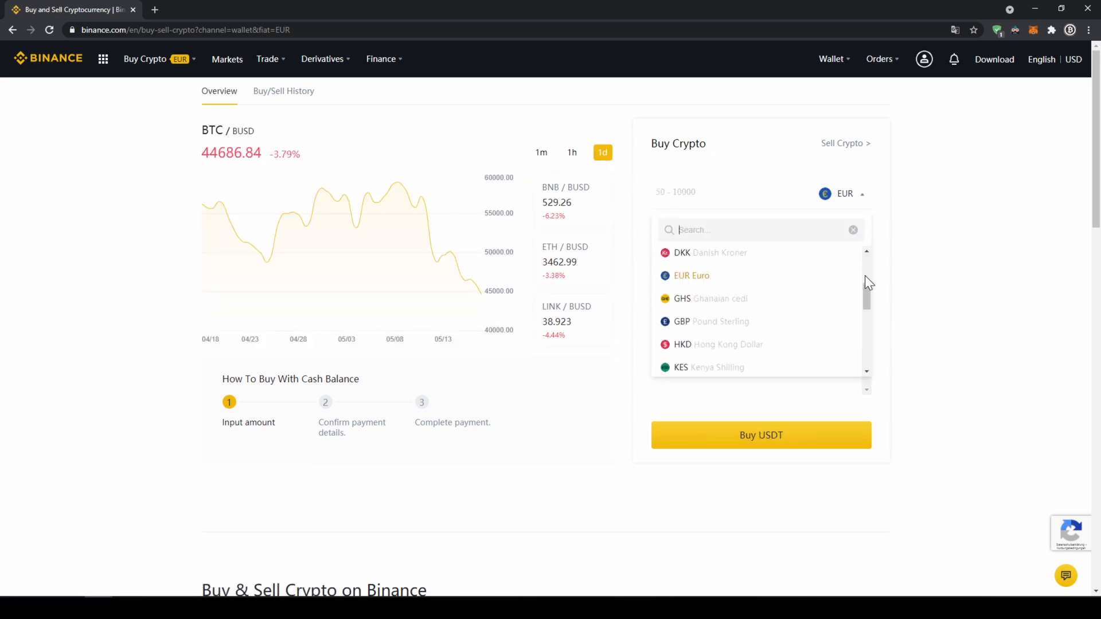
pyautogui.scroll(3)
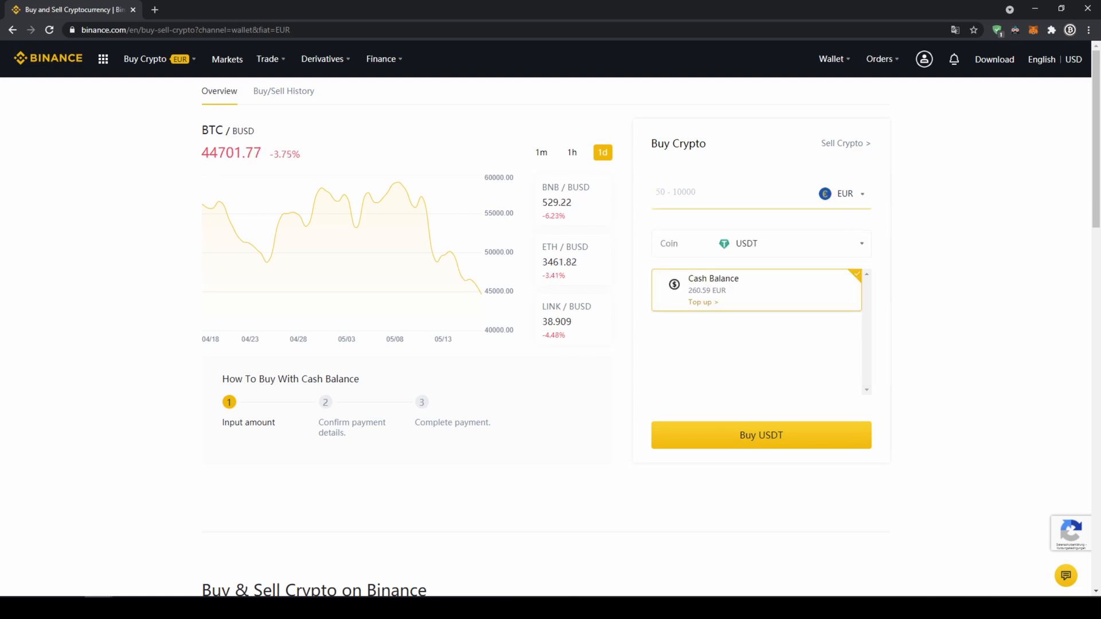
pyautogui.write('200')
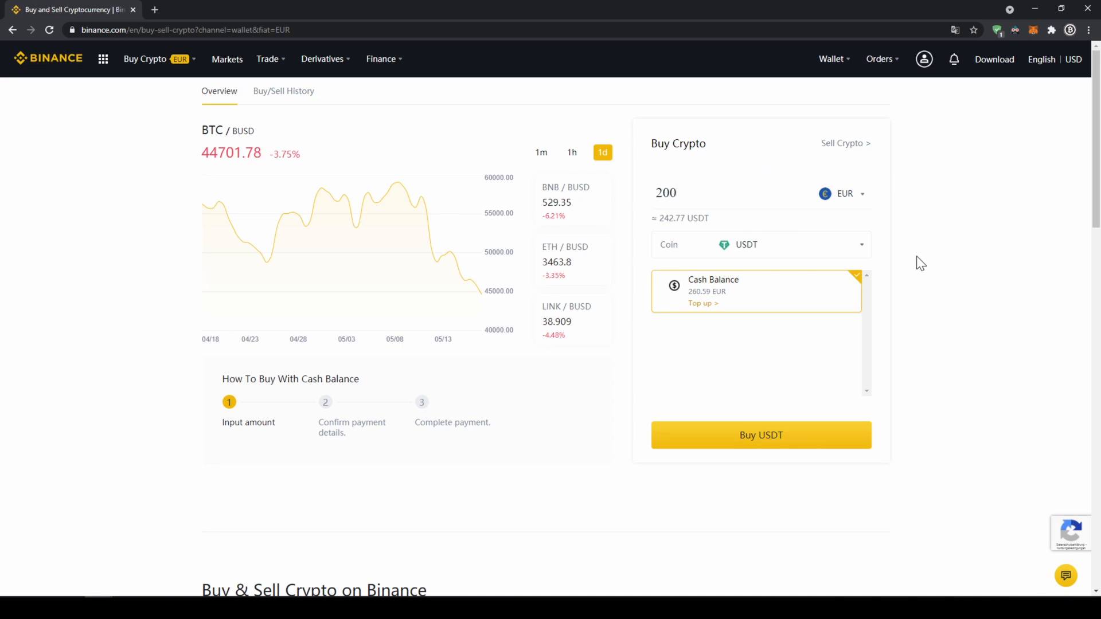
pyautogui.click(761, 434)
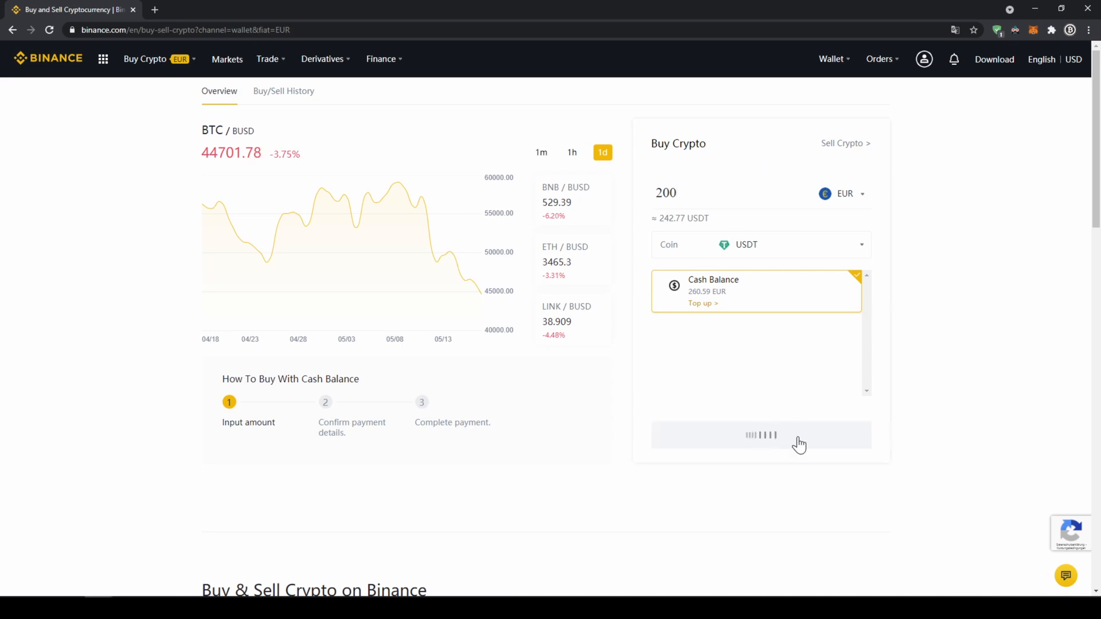
# Bring up the Confirm Order panel showing 242.527163 USDT for 200 EUR with a 0.2 EUR fee
pyautogui.click(761, 434)
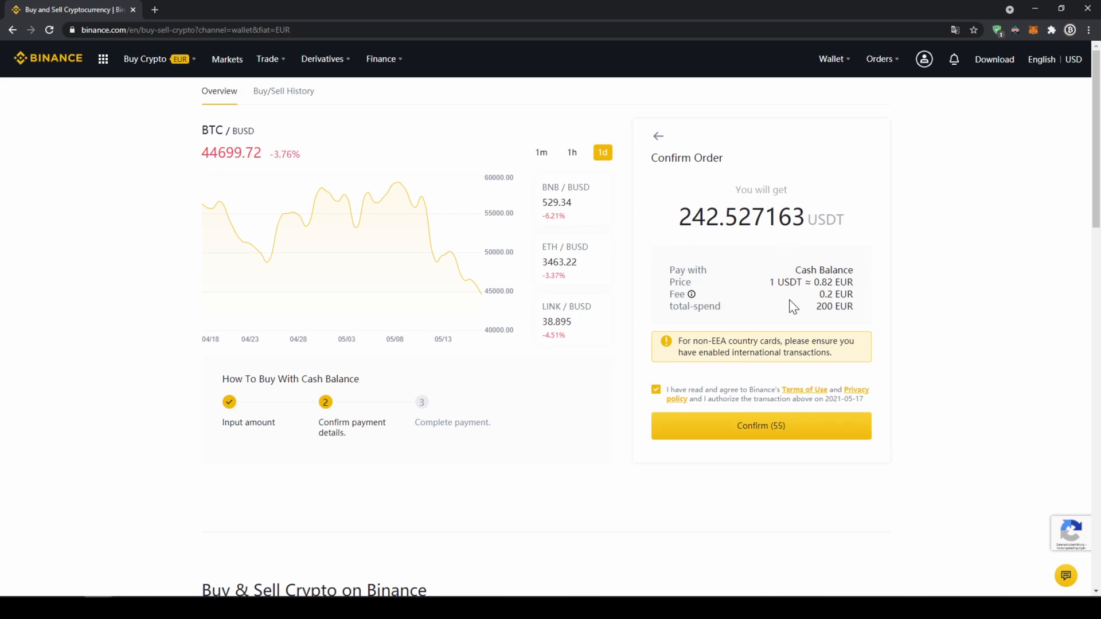
pyautogui.moveTo(799, 435)
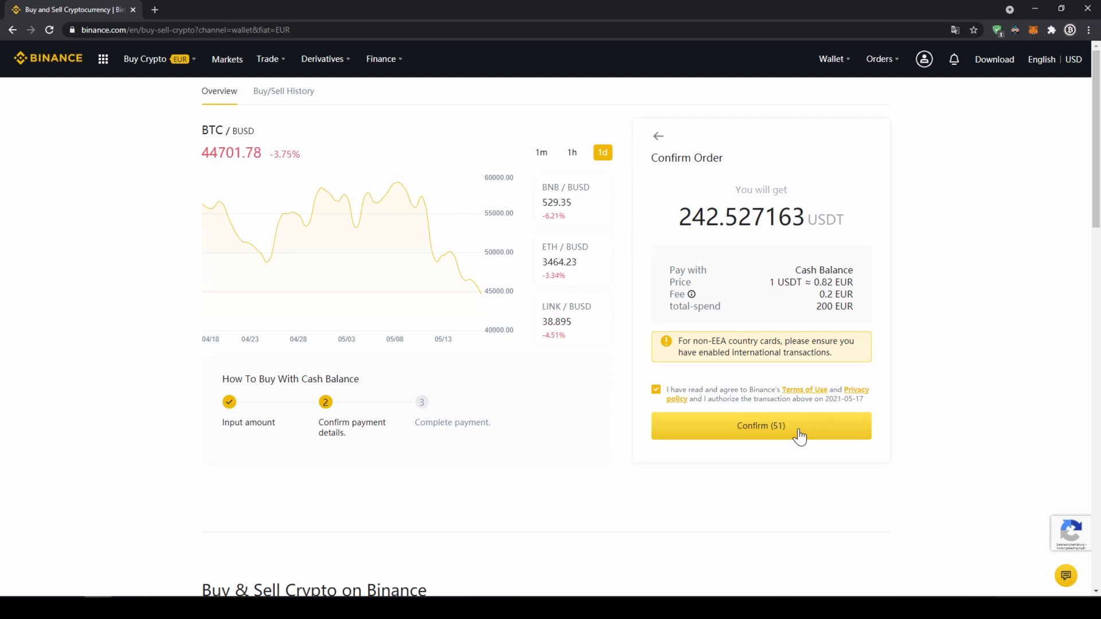
pyautogui.moveTo(978, 427)
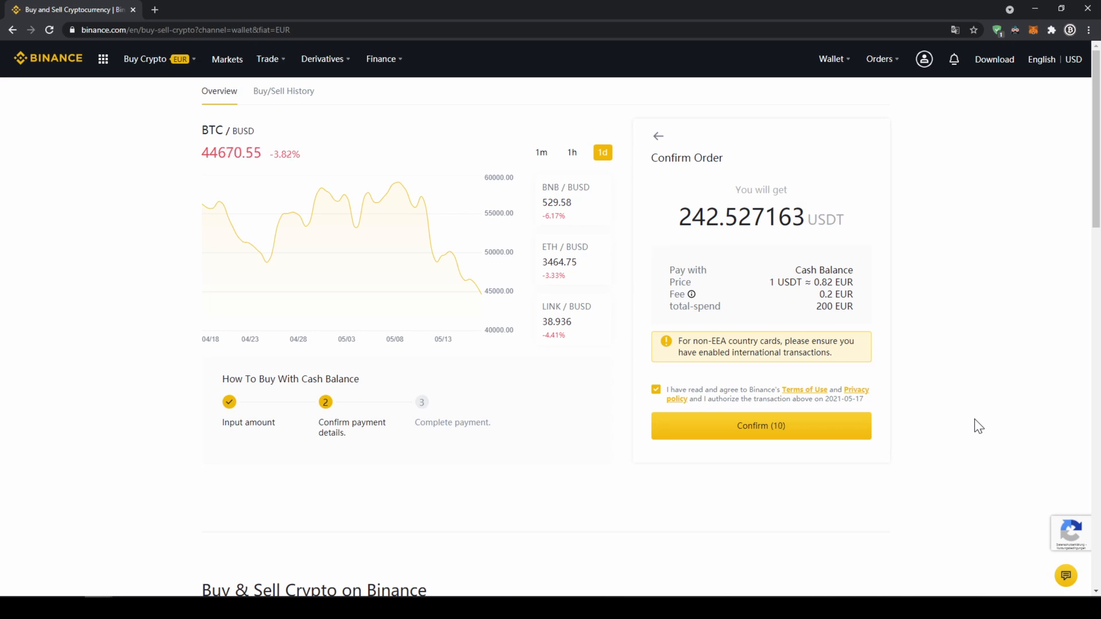
pyautogui.moveTo(446, 243)
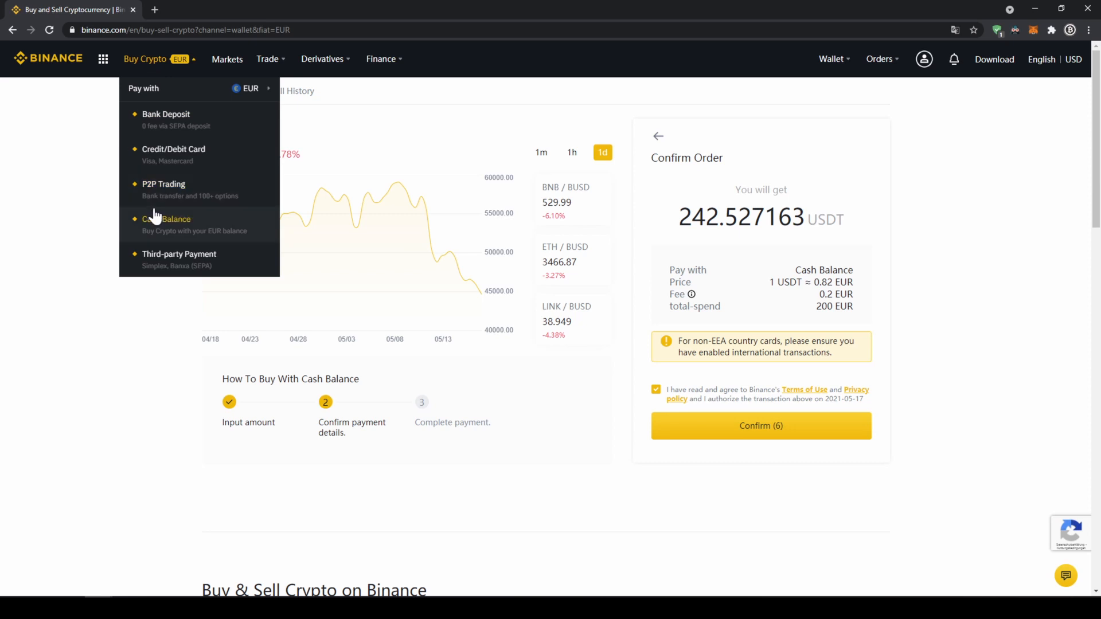
pyautogui.moveTo(173, 149)
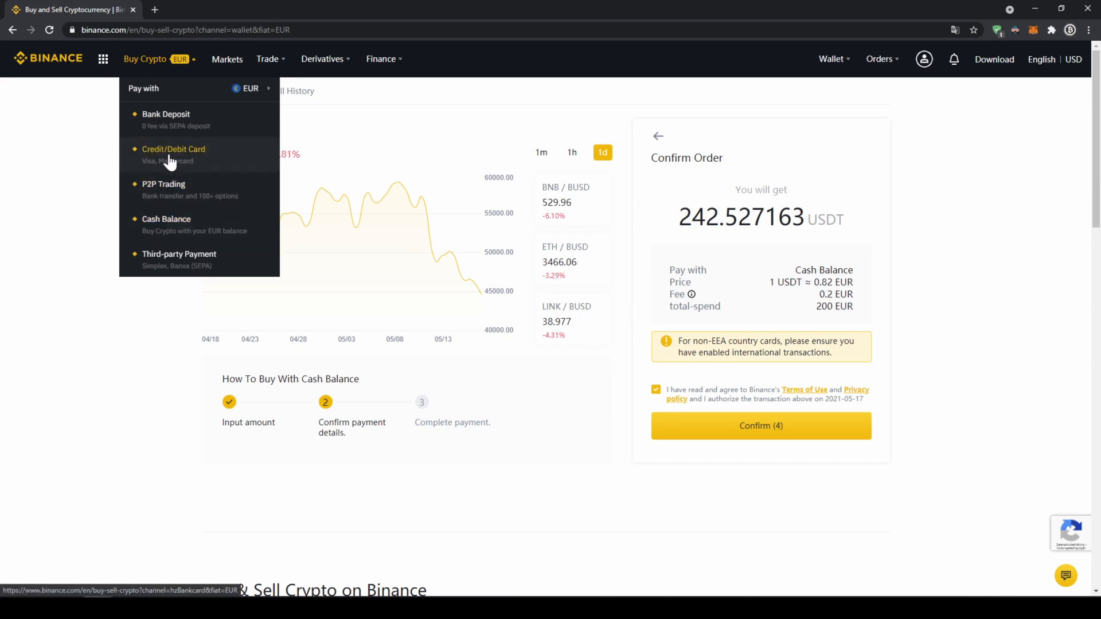
# Switch to buying with a bank card, select USDT for 200 EUR and start the Buy USDT order
pyautogui.click(173, 149)
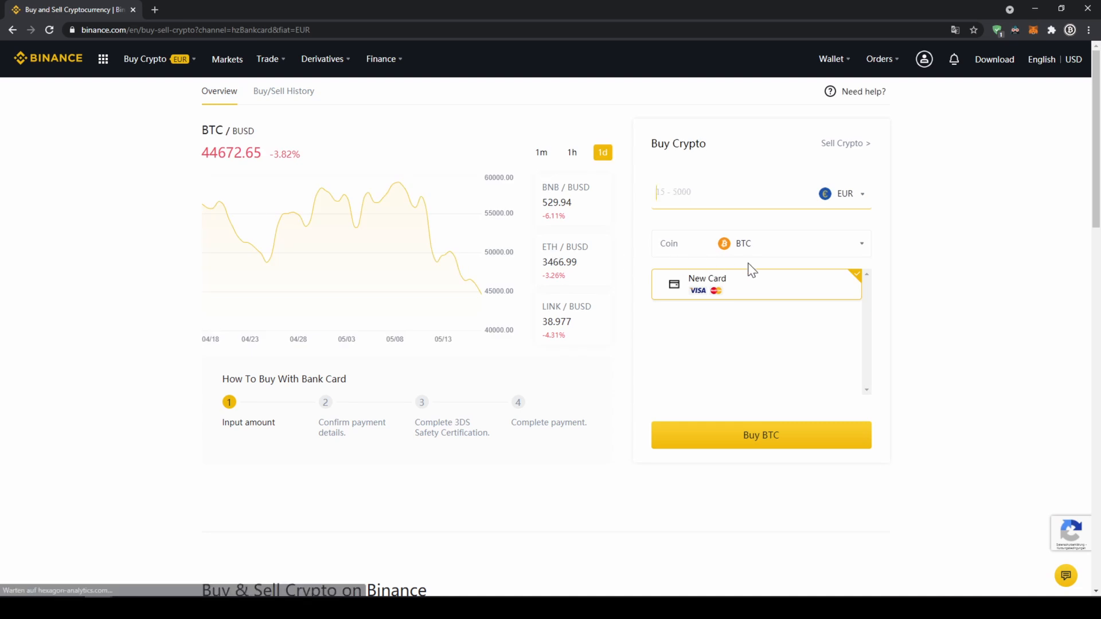
pyautogui.click(760, 243)
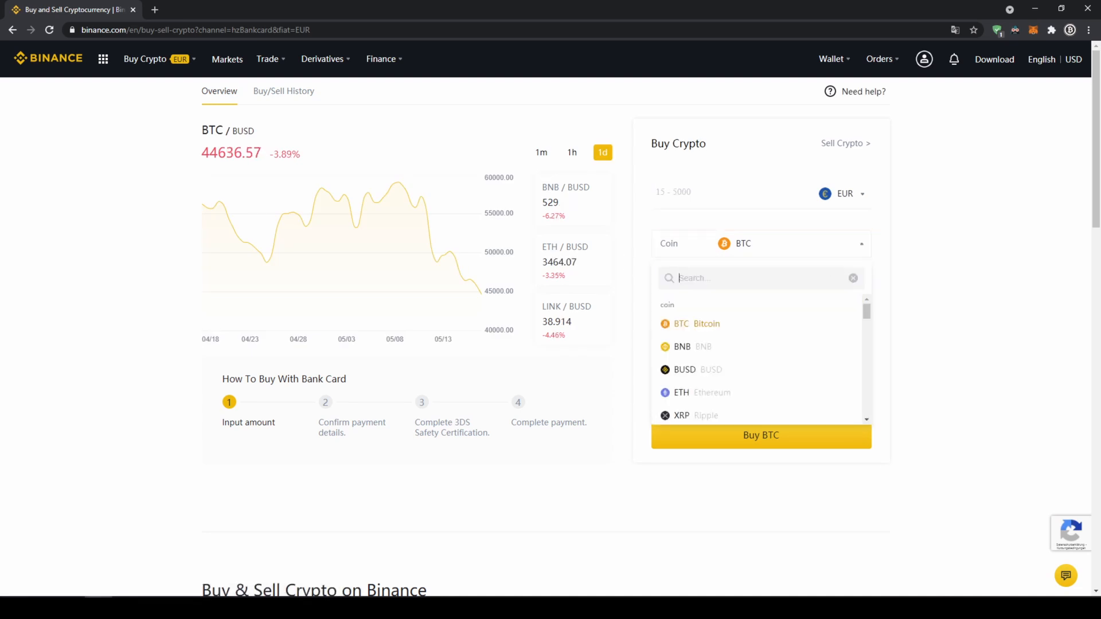
pyautogui.write('usdt')
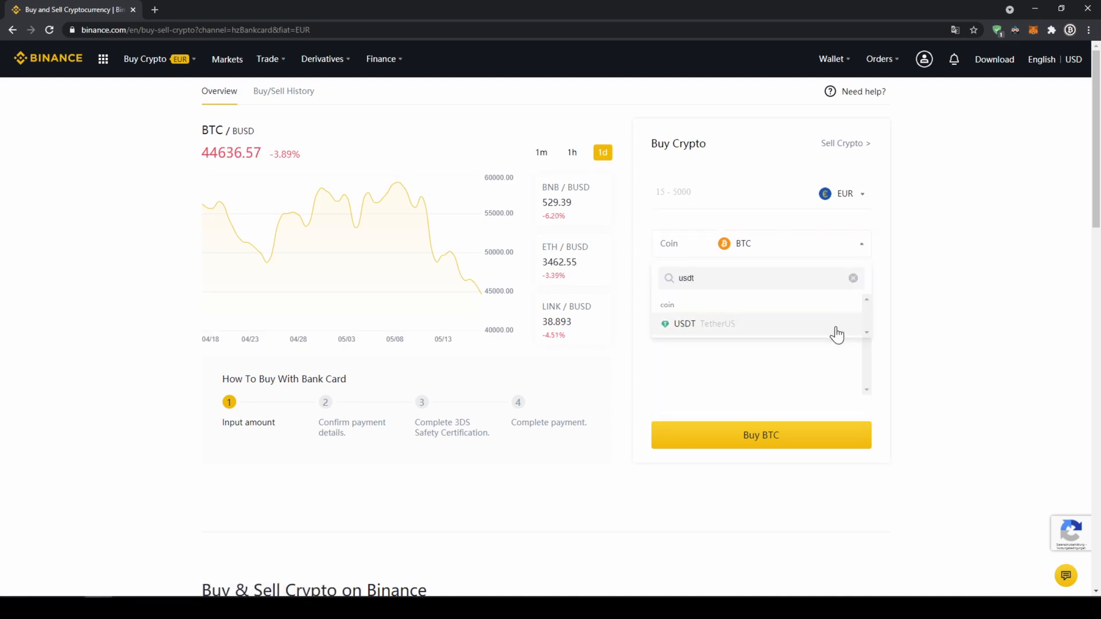
pyautogui.click(685, 323)
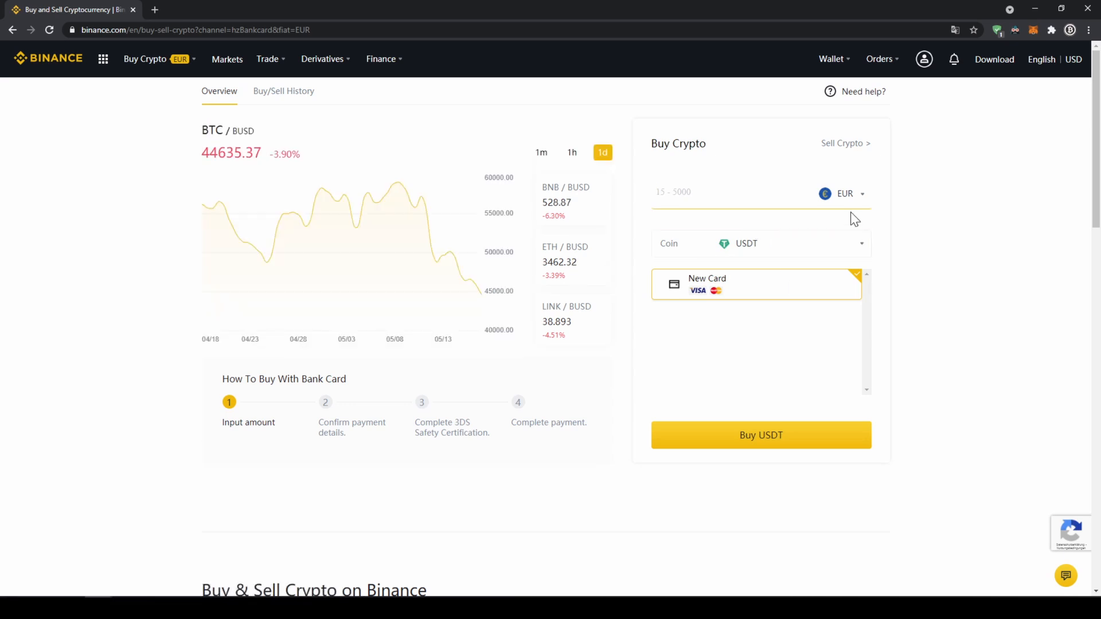
pyautogui.write('200')
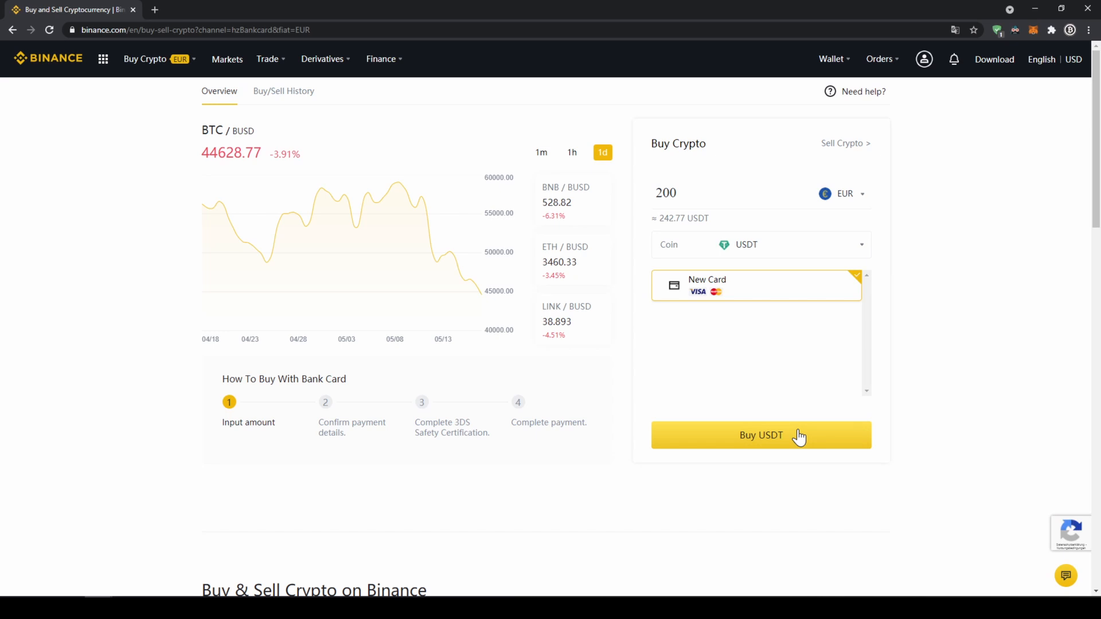
pyautogui.click(760, 436)
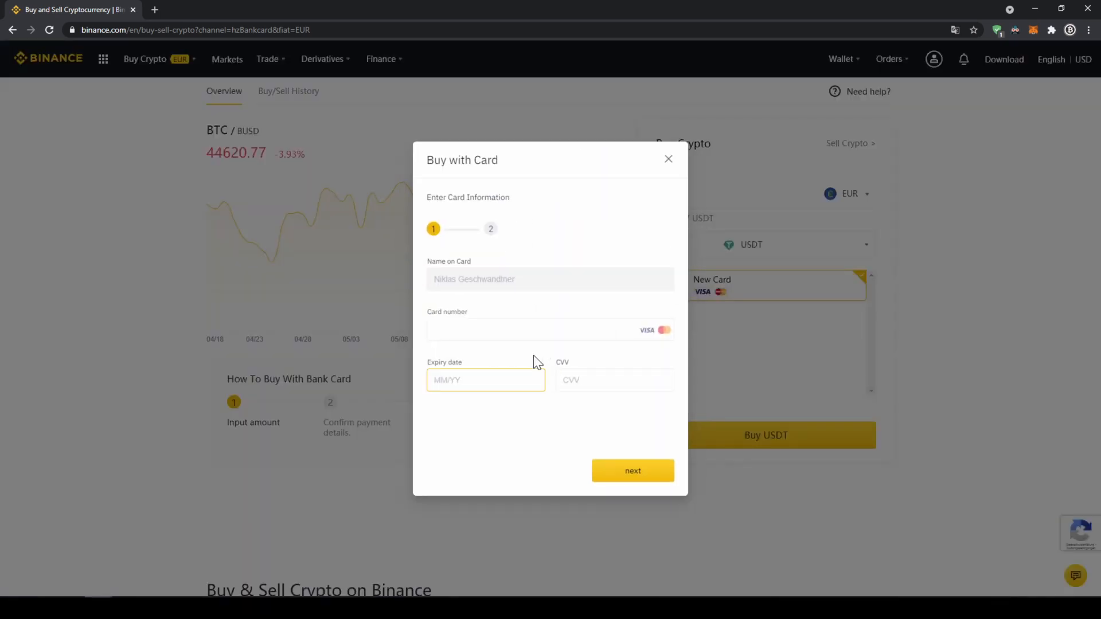
pyautogui.moveTo(507, 254)
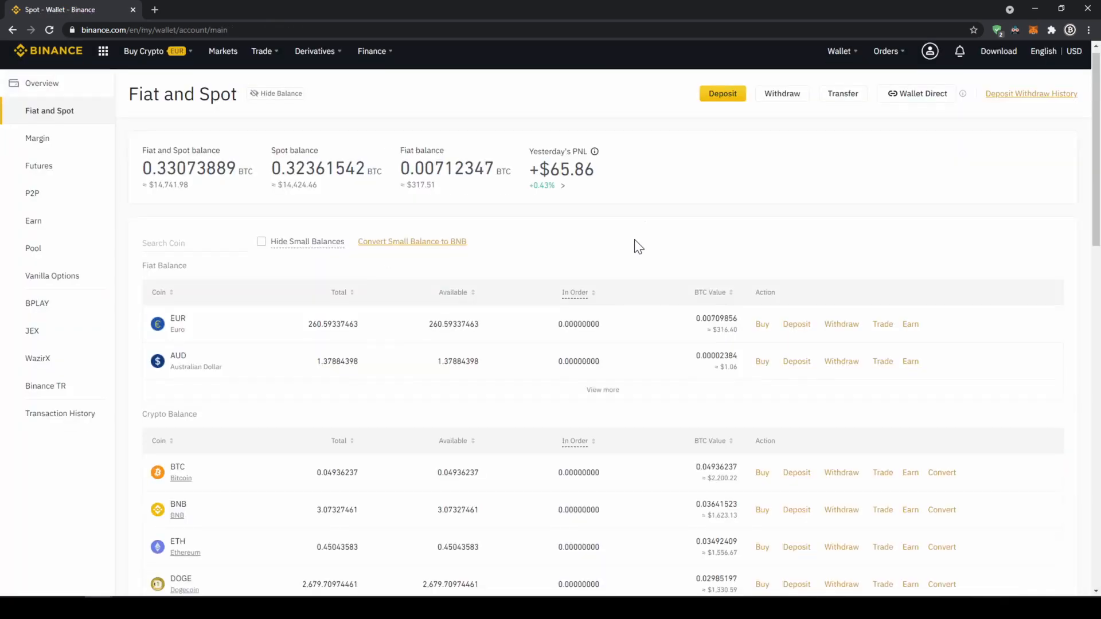
pyautogui.scroll(-3)
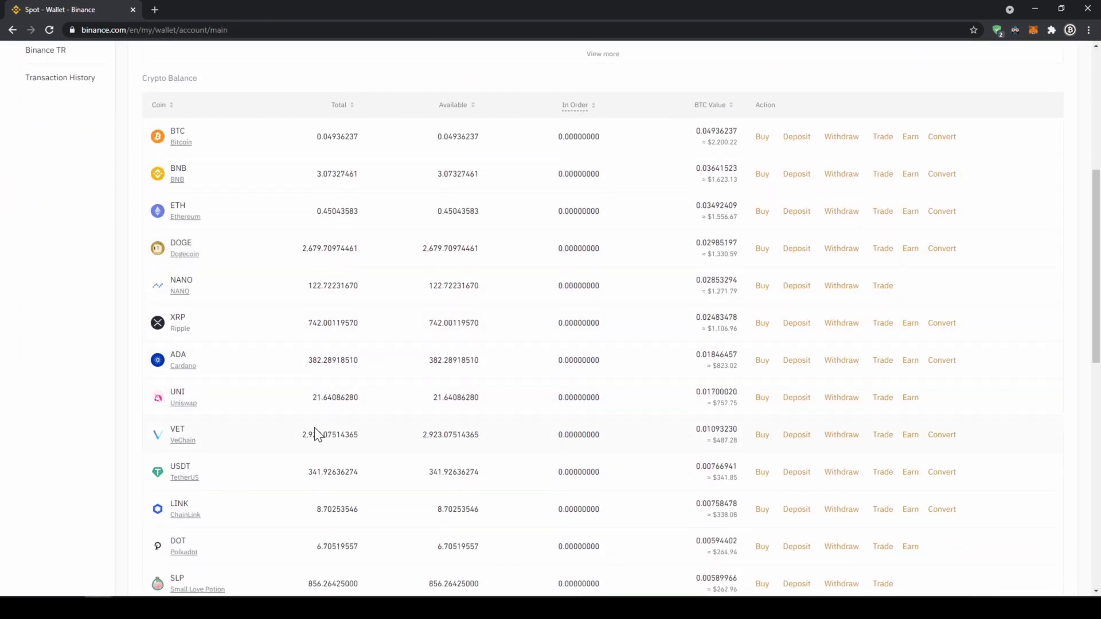
pyautogui.doubleClick(333, 471)
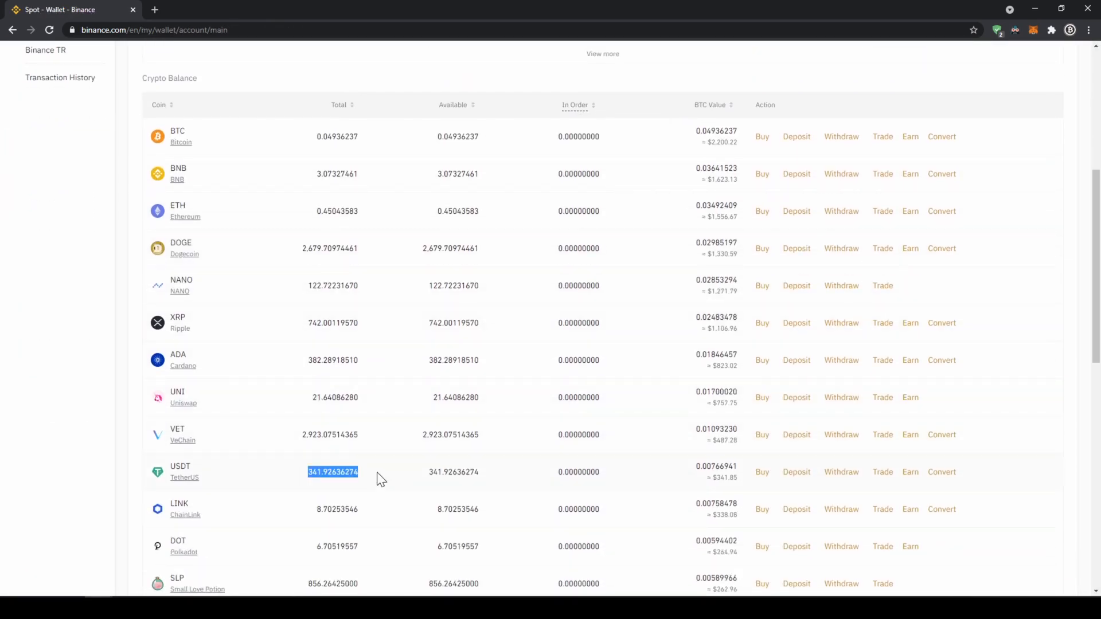
pyautogui.scroll(3)
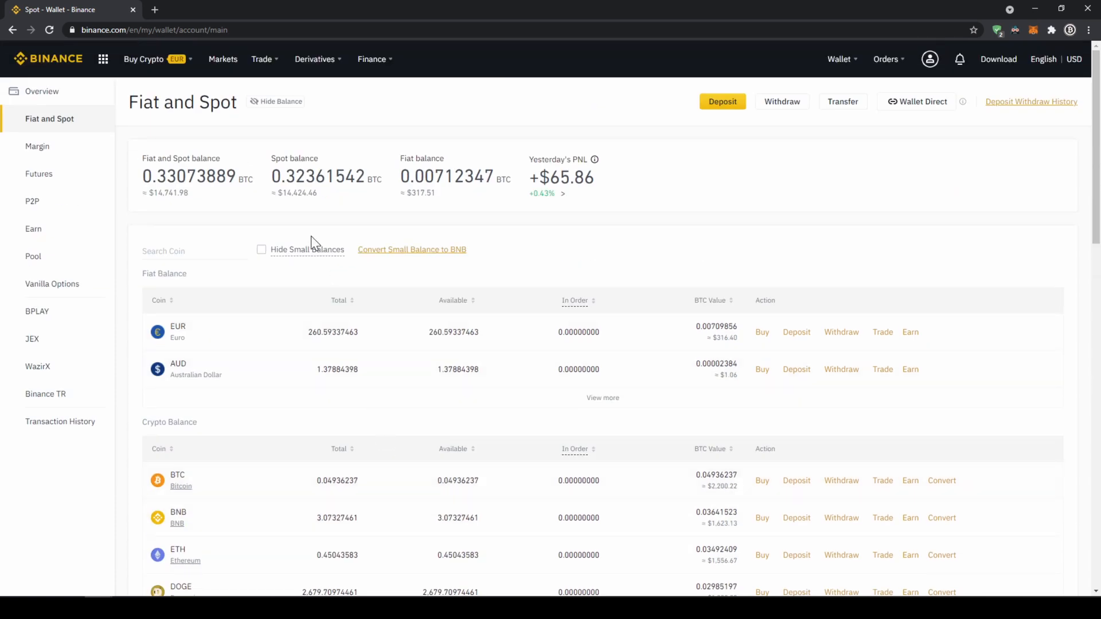
pyautogui.click(222, 58)
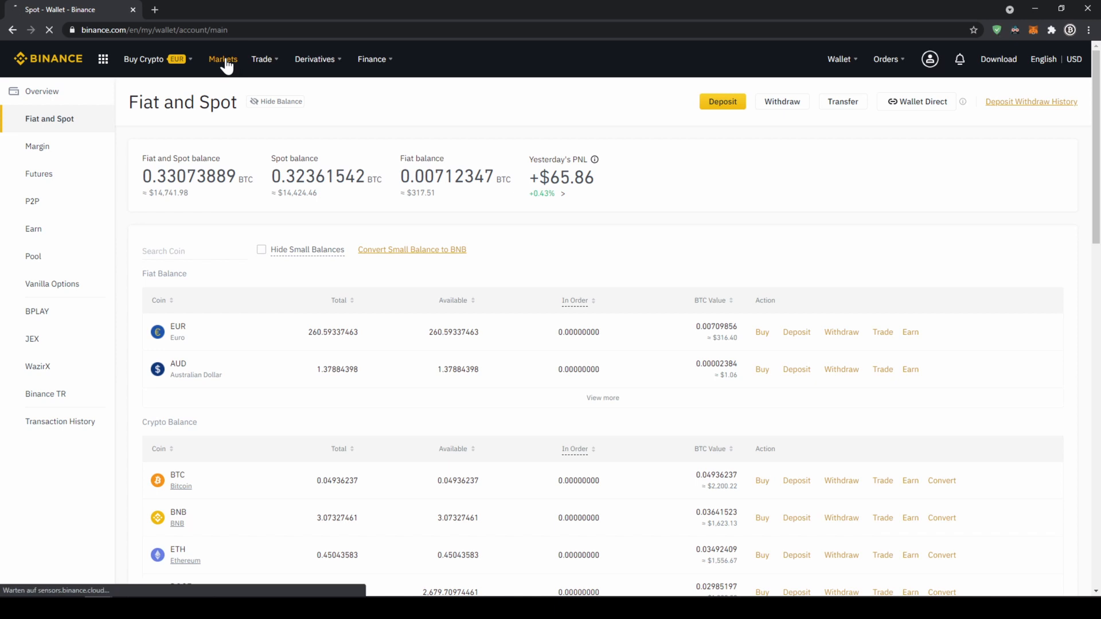
# Search the spot markets for 'axsusdt' and go to the AXS/USDT trading page
pyautogui.click(223, 59)
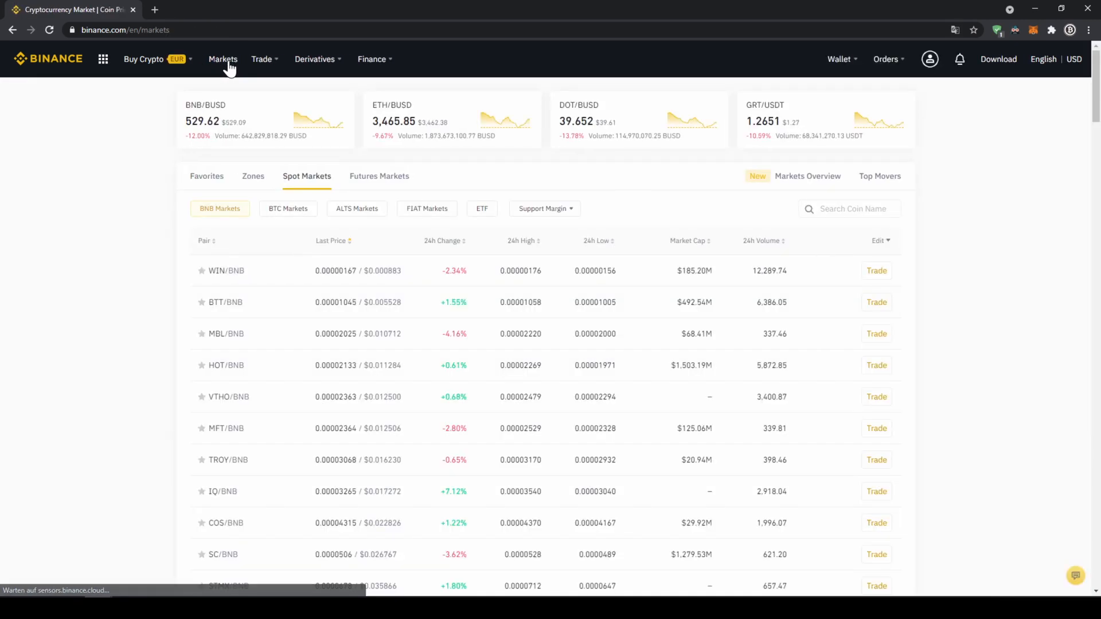
pyautogui.moveTo(416, 288)
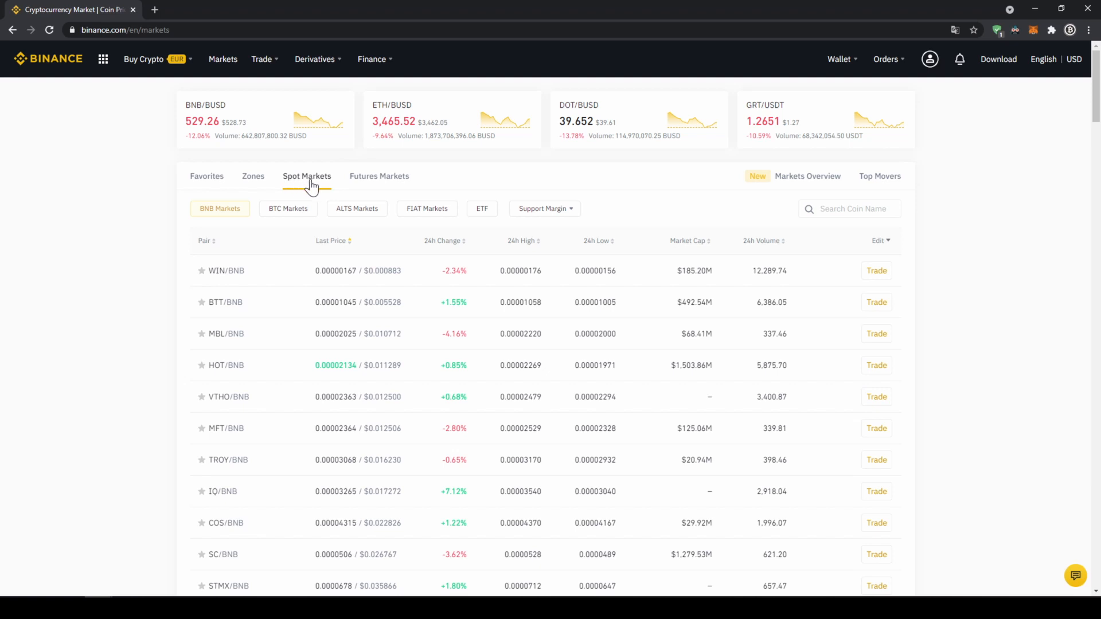
pyautogui.click(425, 209)
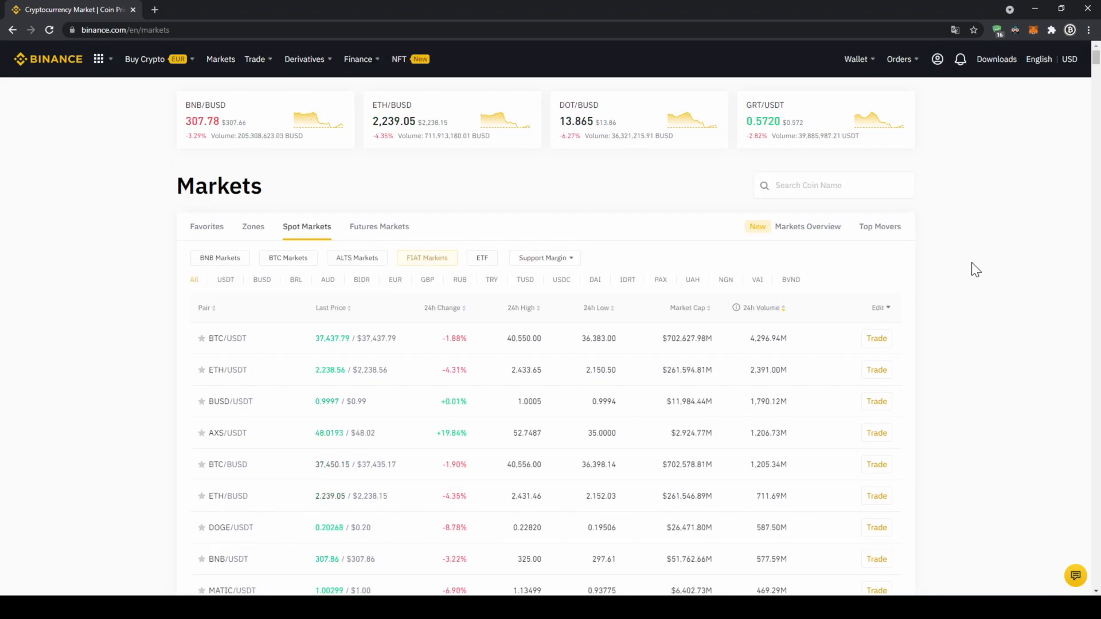
pyautogui.moveTo(955, 252)
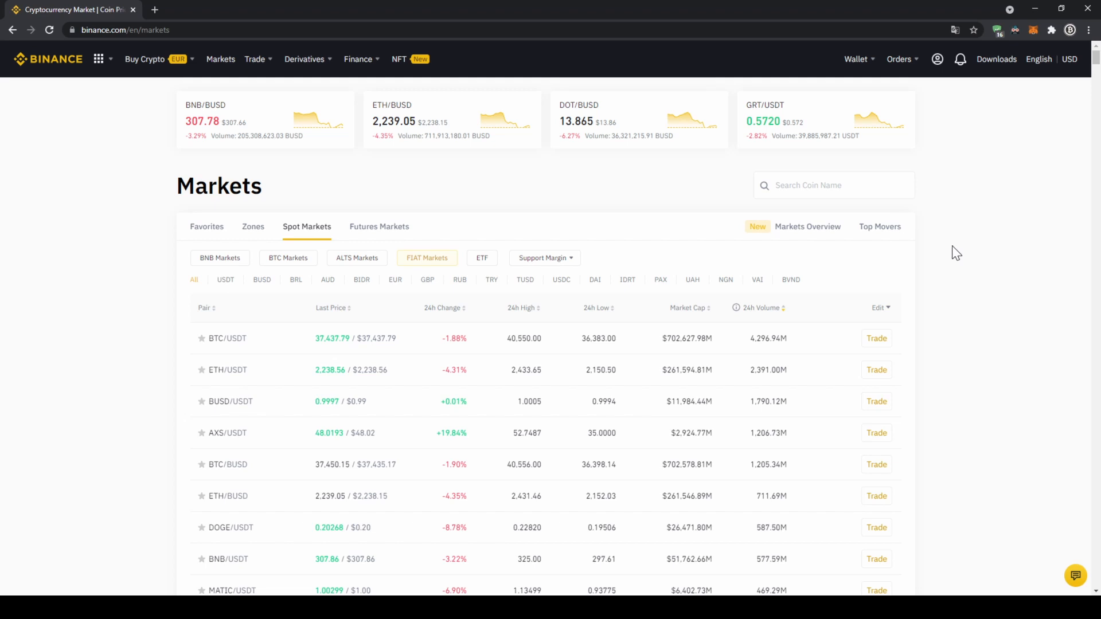
pyautogui.click(834, 184)
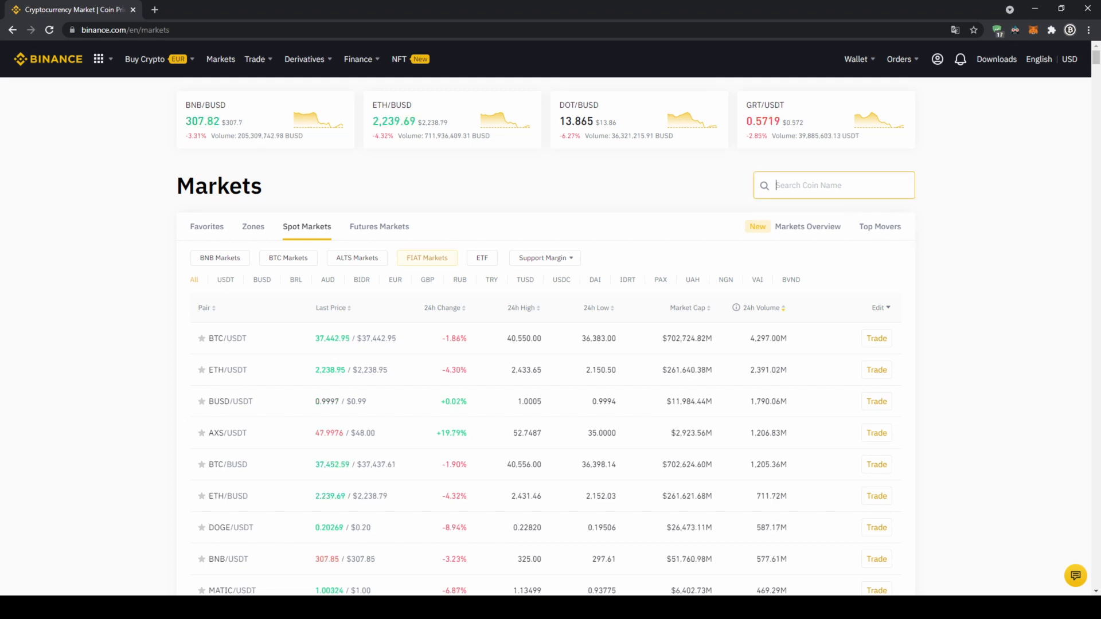
pyautogui.write('ax')
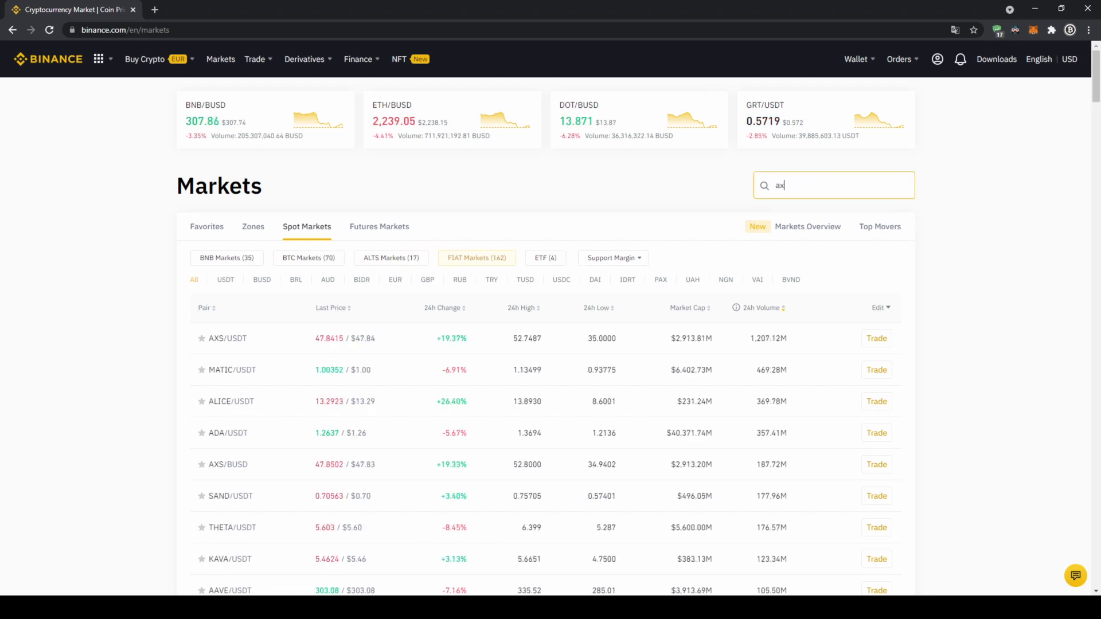
pyautogui.write('s')
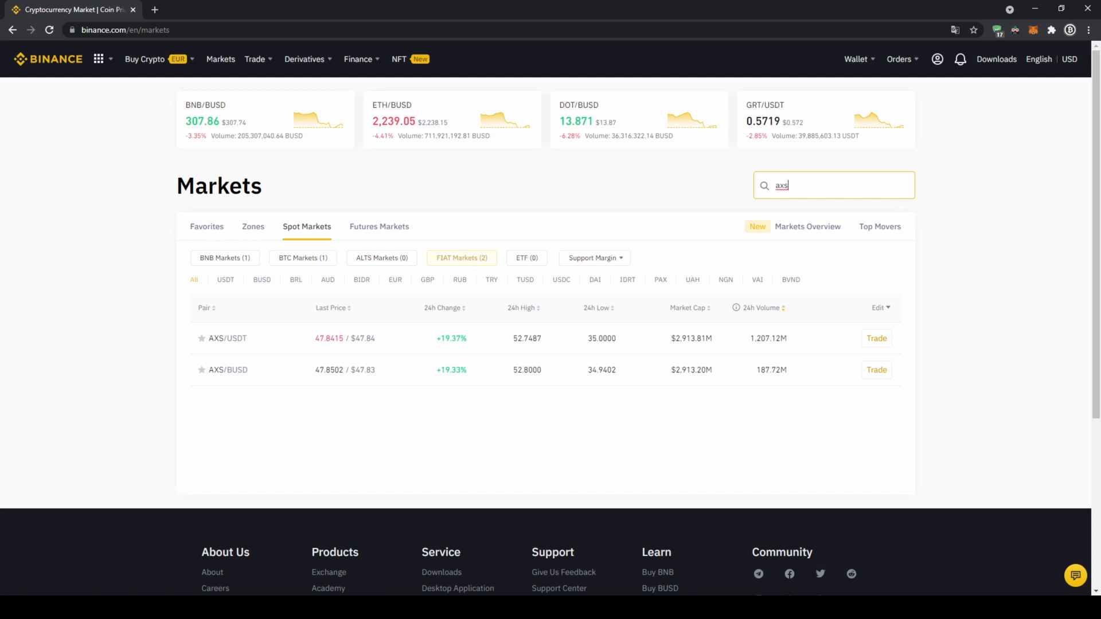
pyautogui.write('usdt')
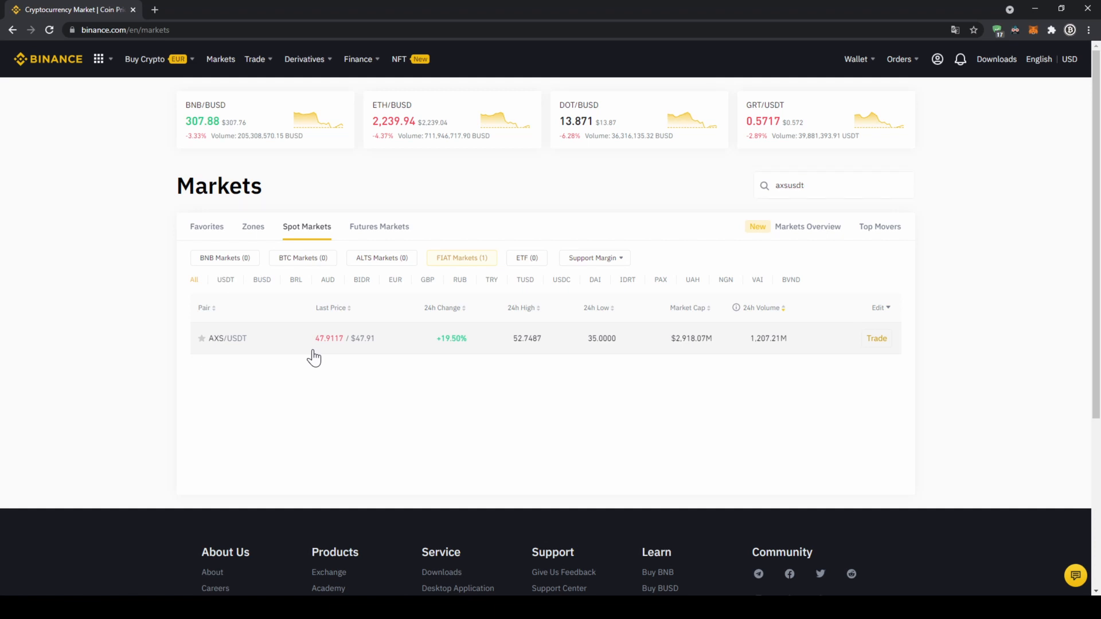
pyautogui.click(875, 337)
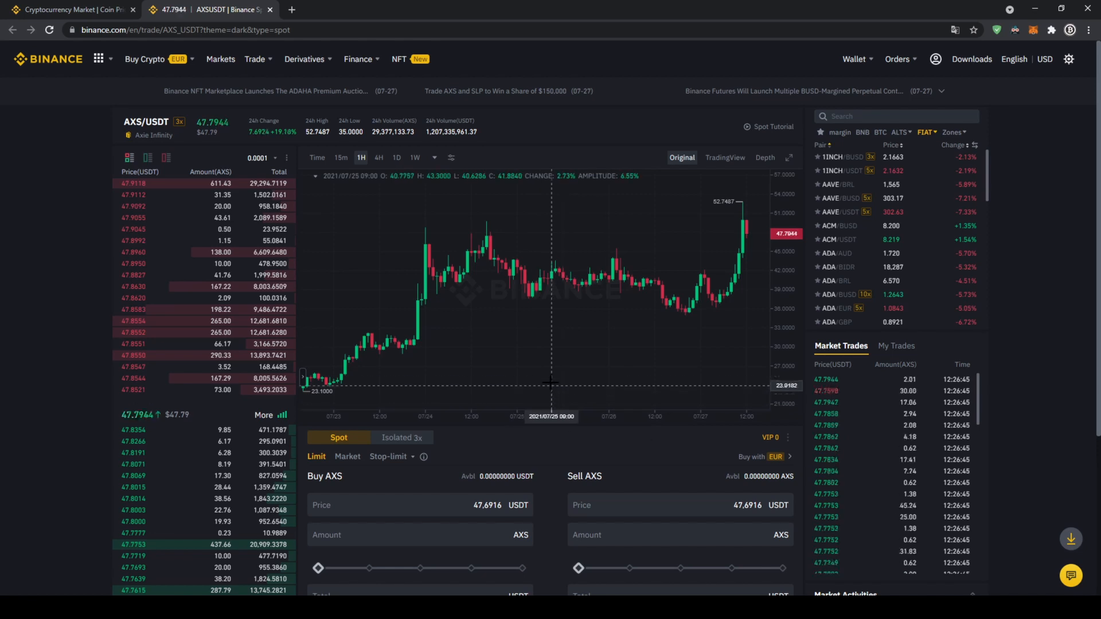
pyautogui.moveTo(474, 265)
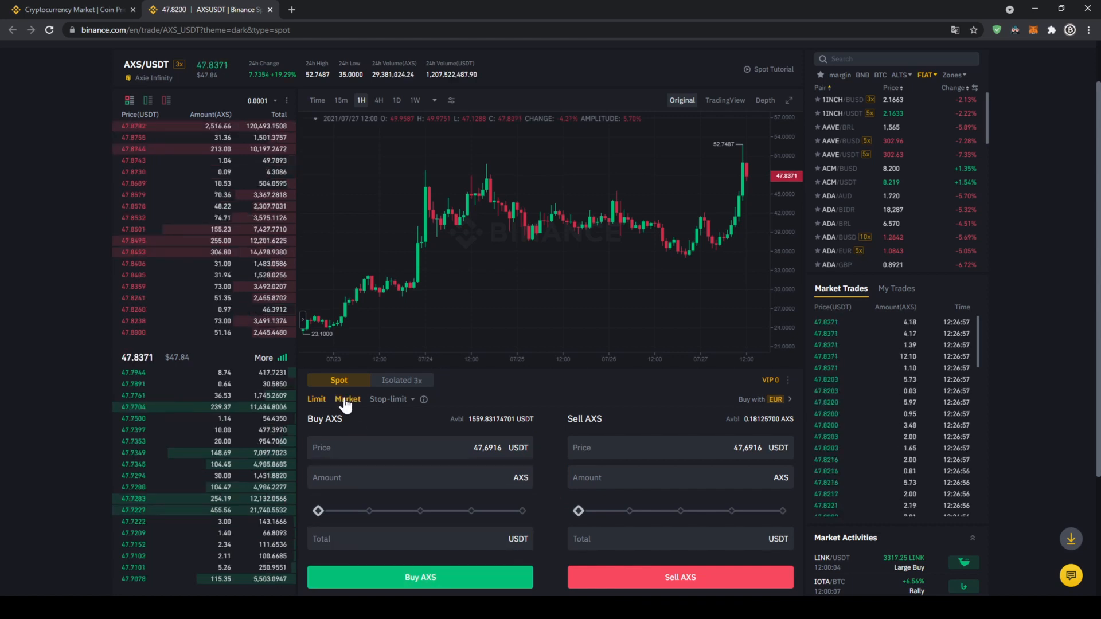
# Switch the AXS/USDT buy form to a Market order
pyautogui.click(347, 399)
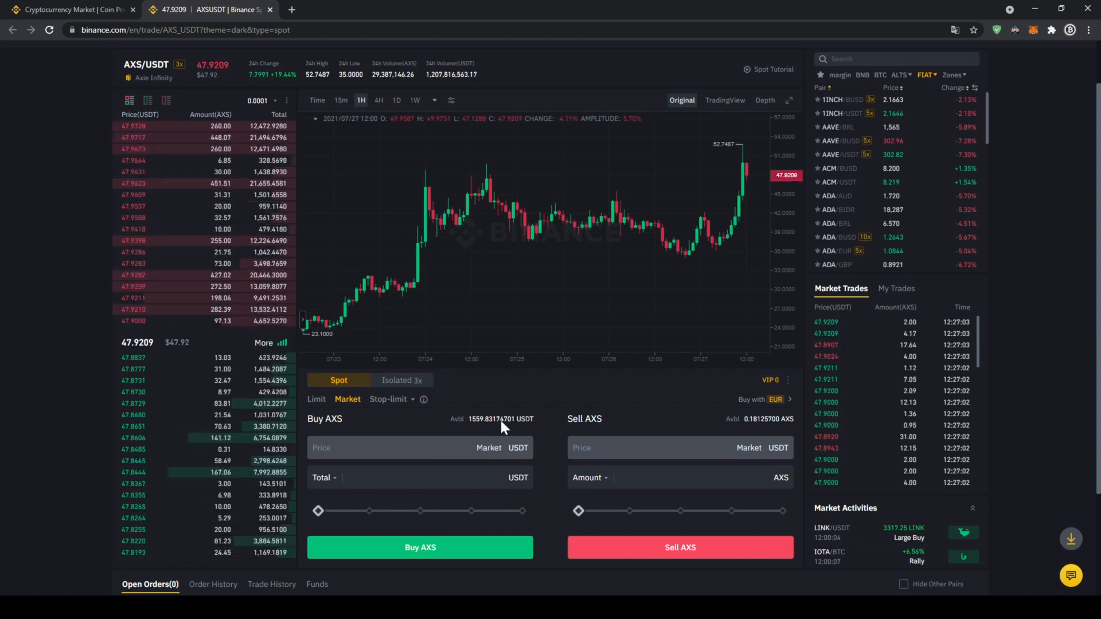
pyautogui.click(324, 477)
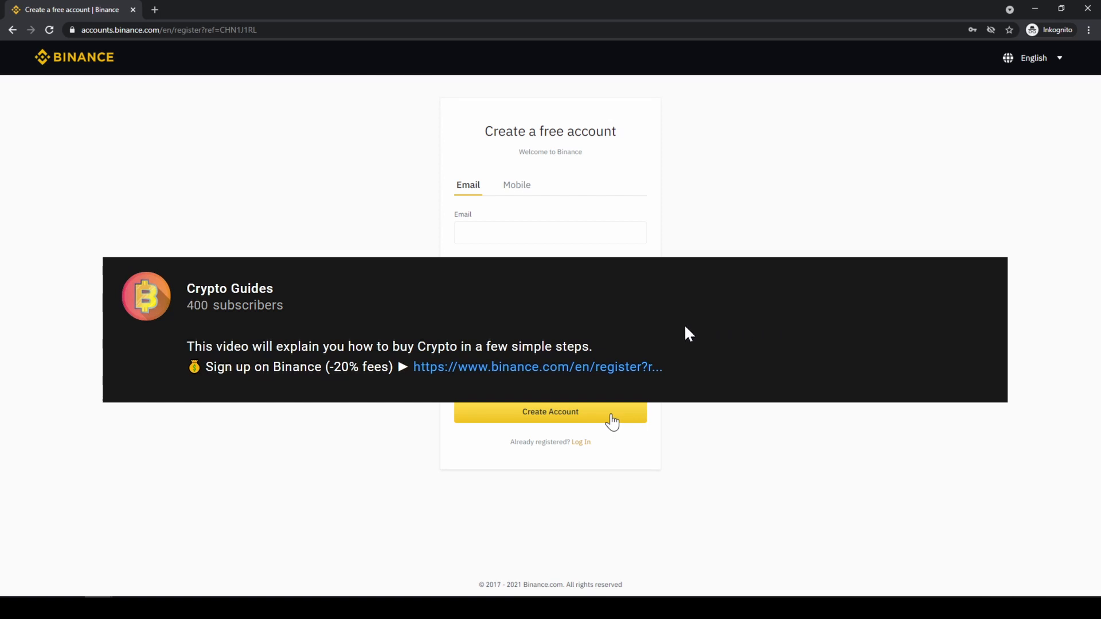
pyautogui.moveTo(565, 374)
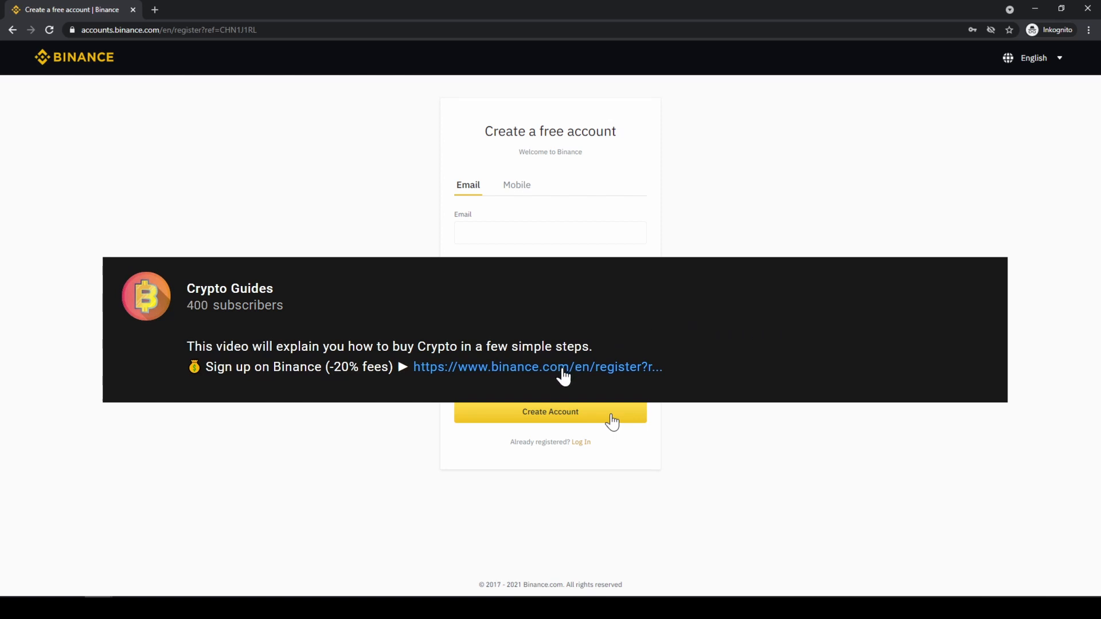